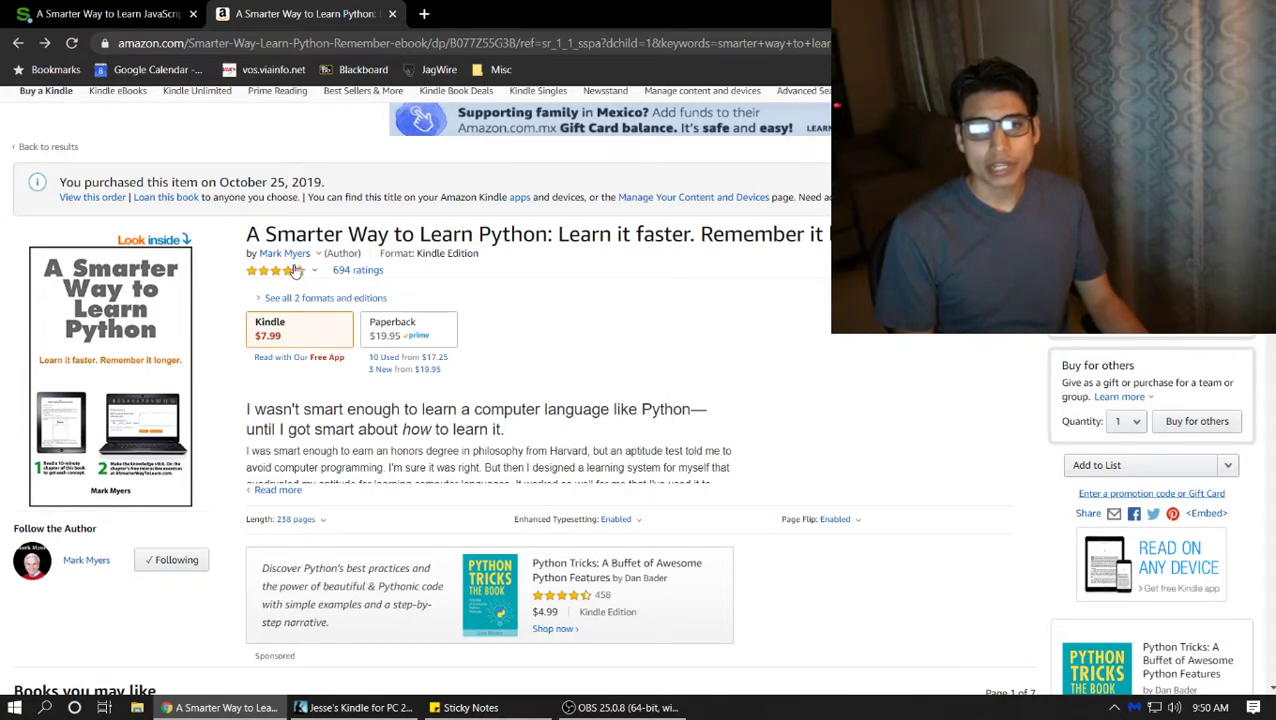
Open Mark Myers' Amazon author page and scroll to his four Smarter Way to Learn books.
left_click(284, 253)
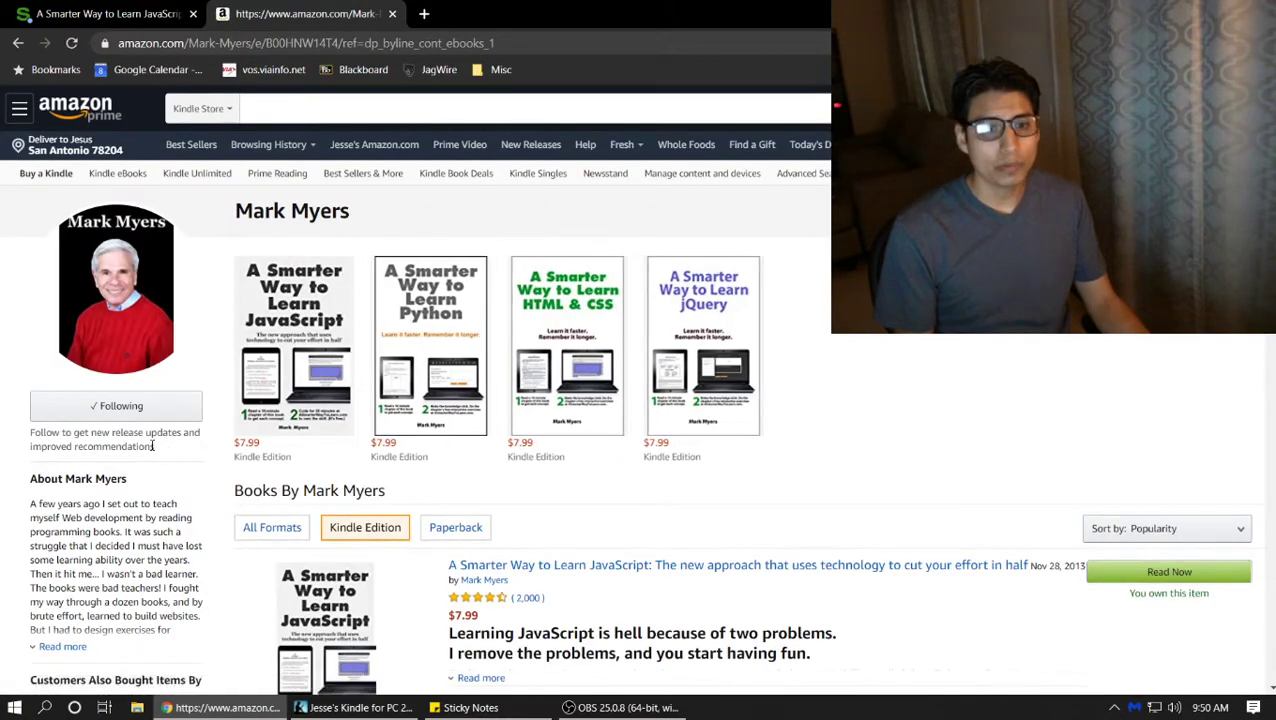
scroll("down", 3)
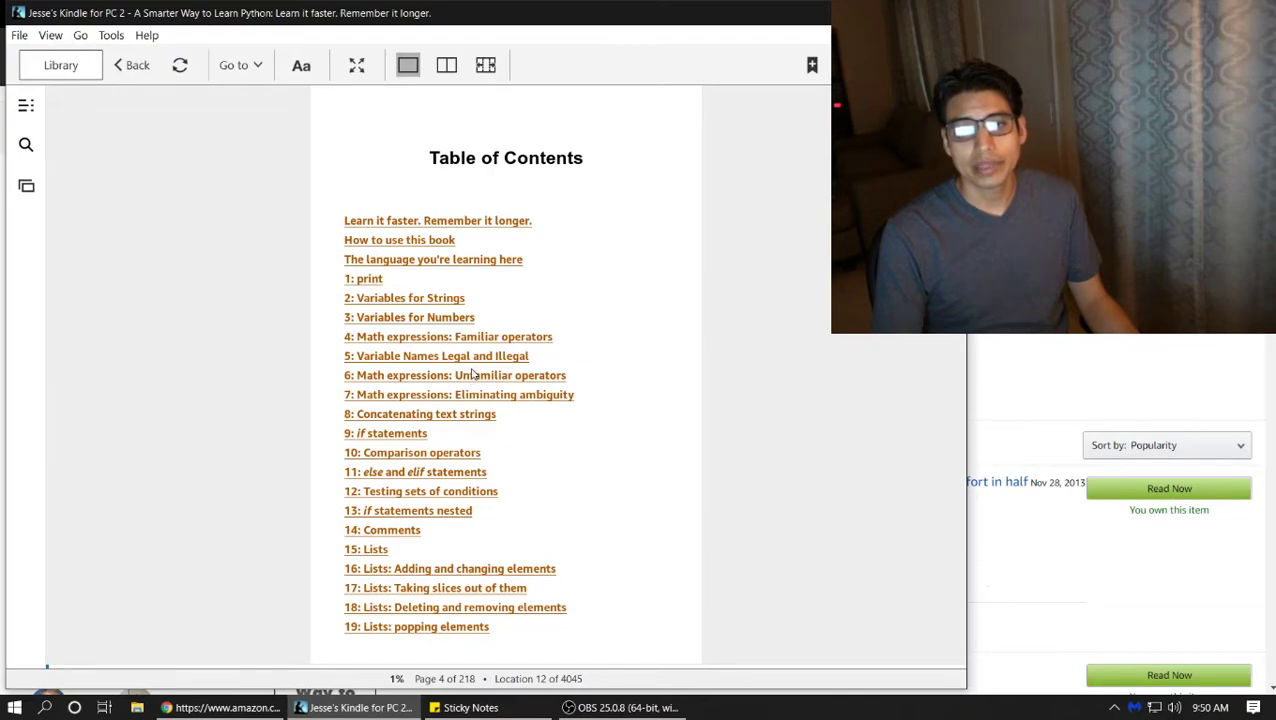
mouse_move(490, 427)
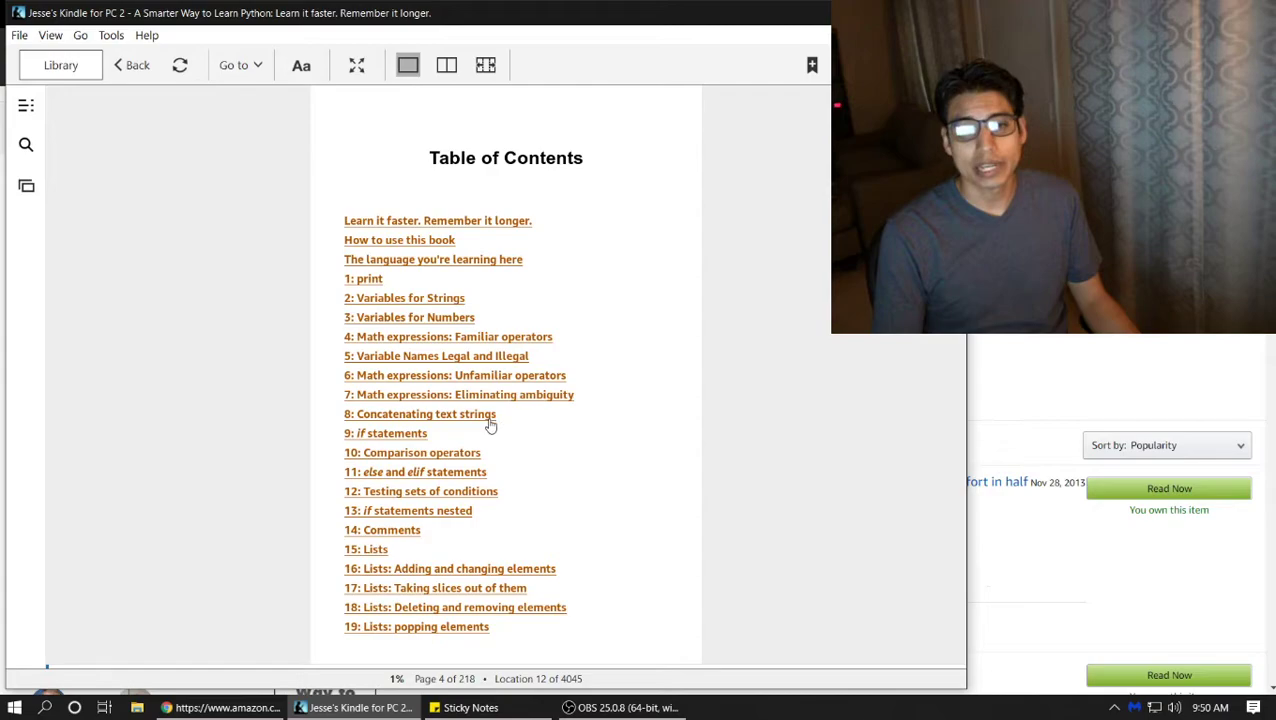
mouse_move(470, 513)
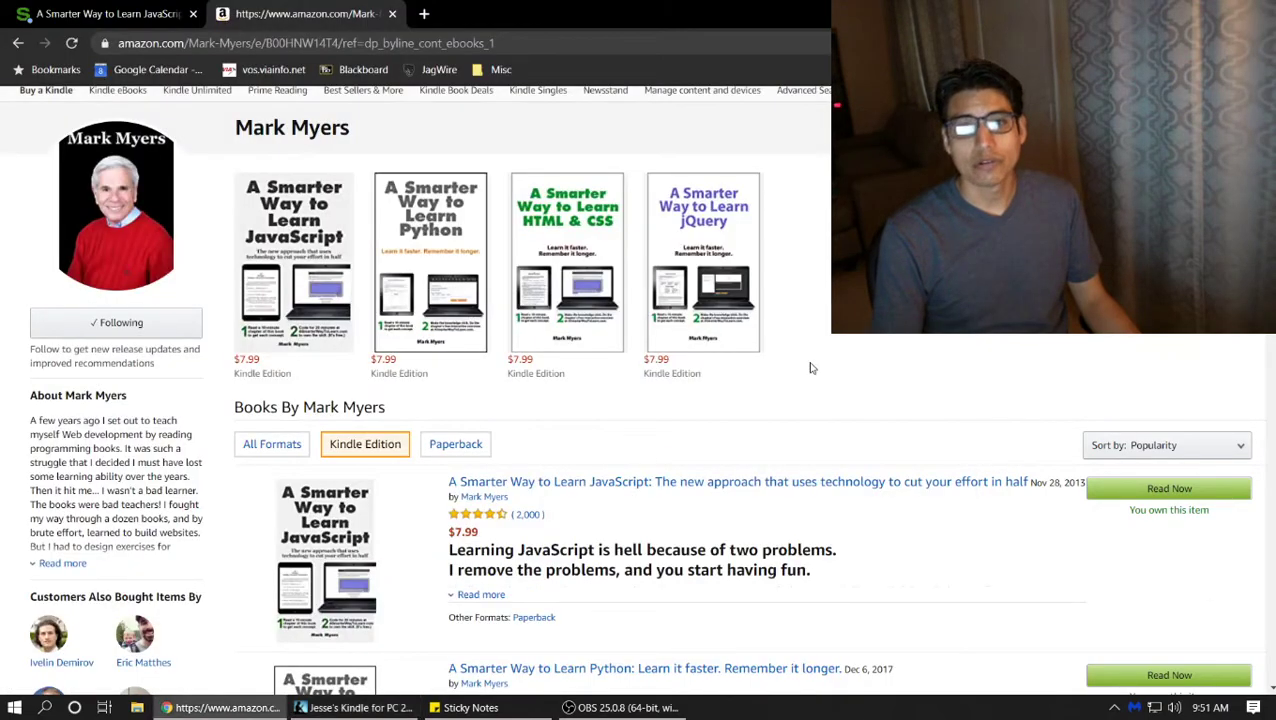
mouse_move(293, 270)
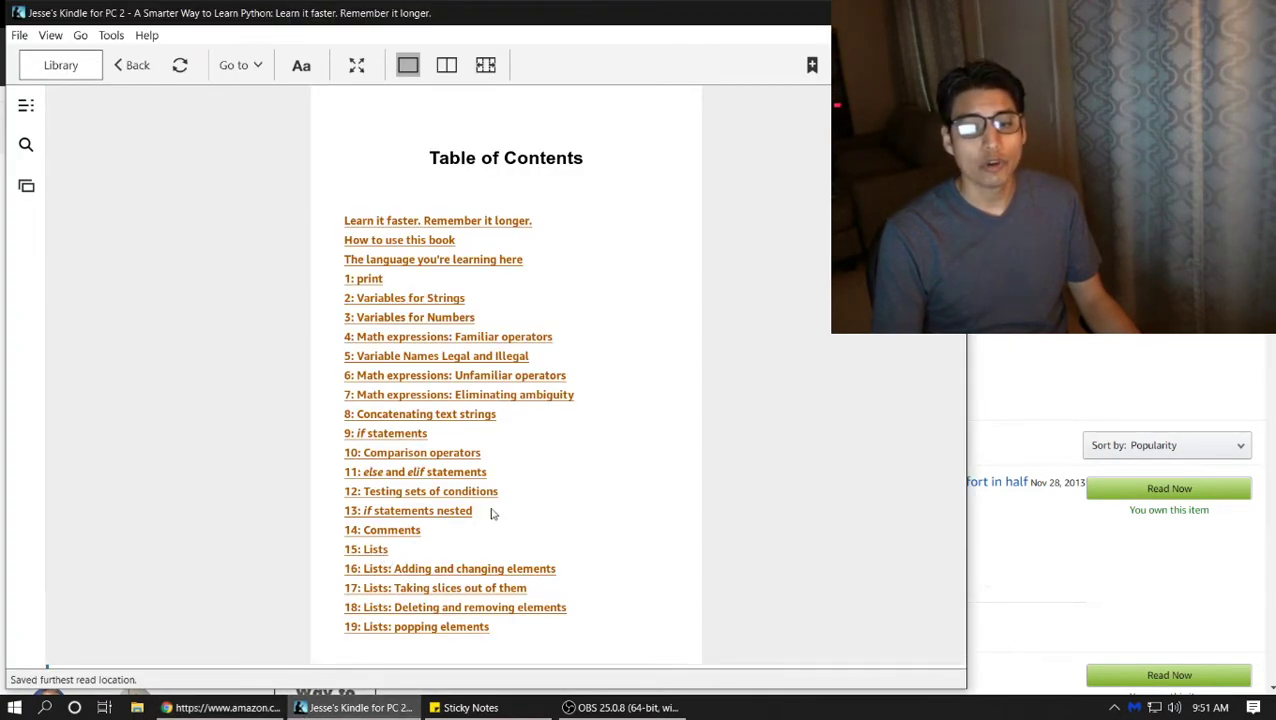
mouse_move(154, 334)
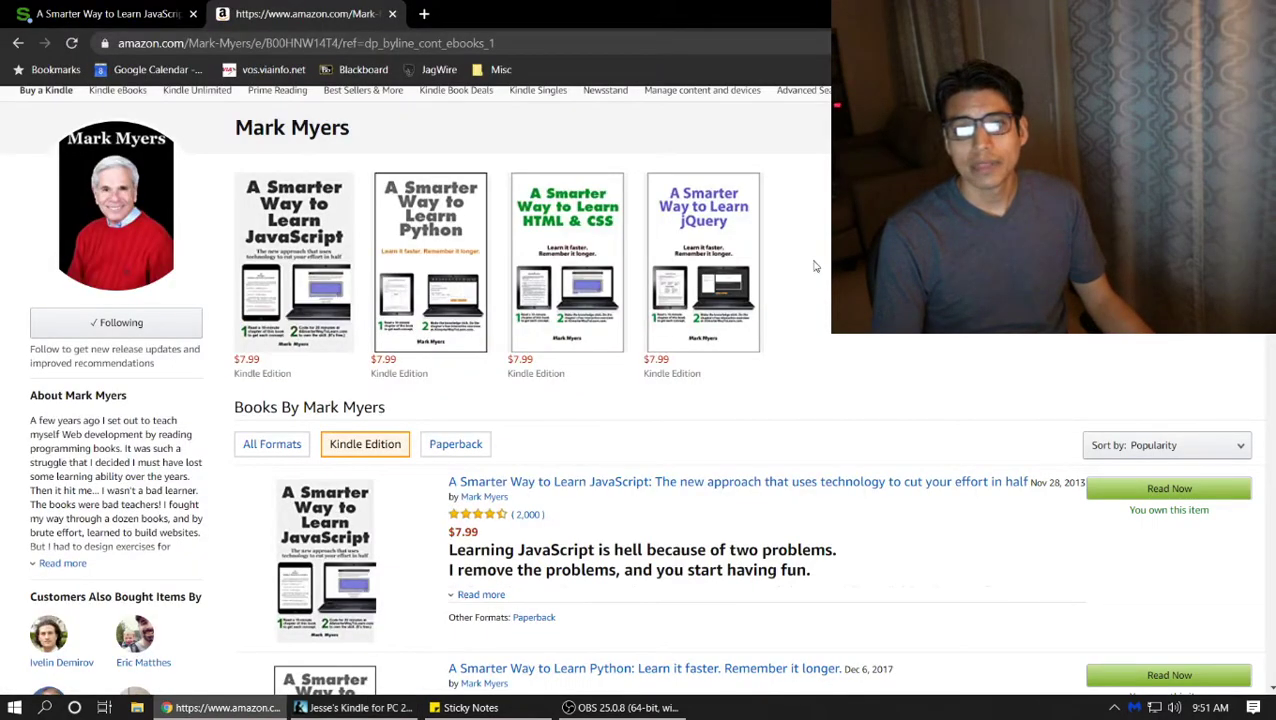
mouse_move(703, 262)
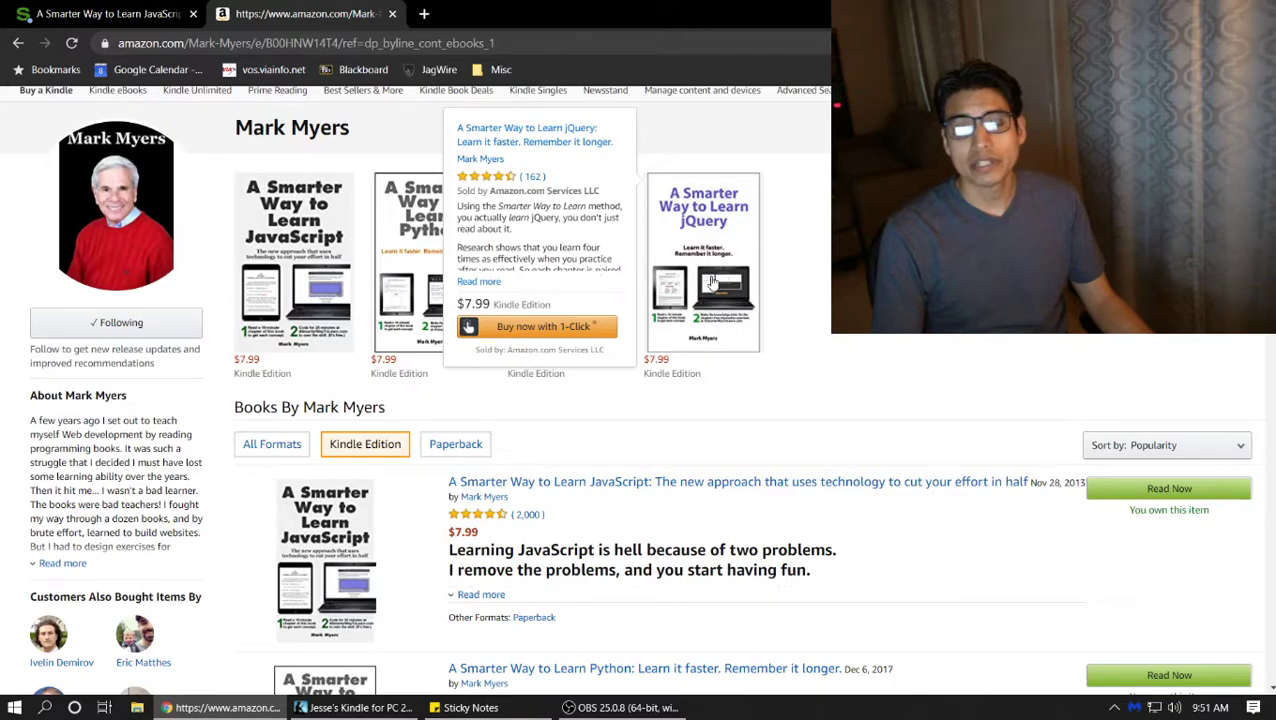
mouse_move(820, 419)
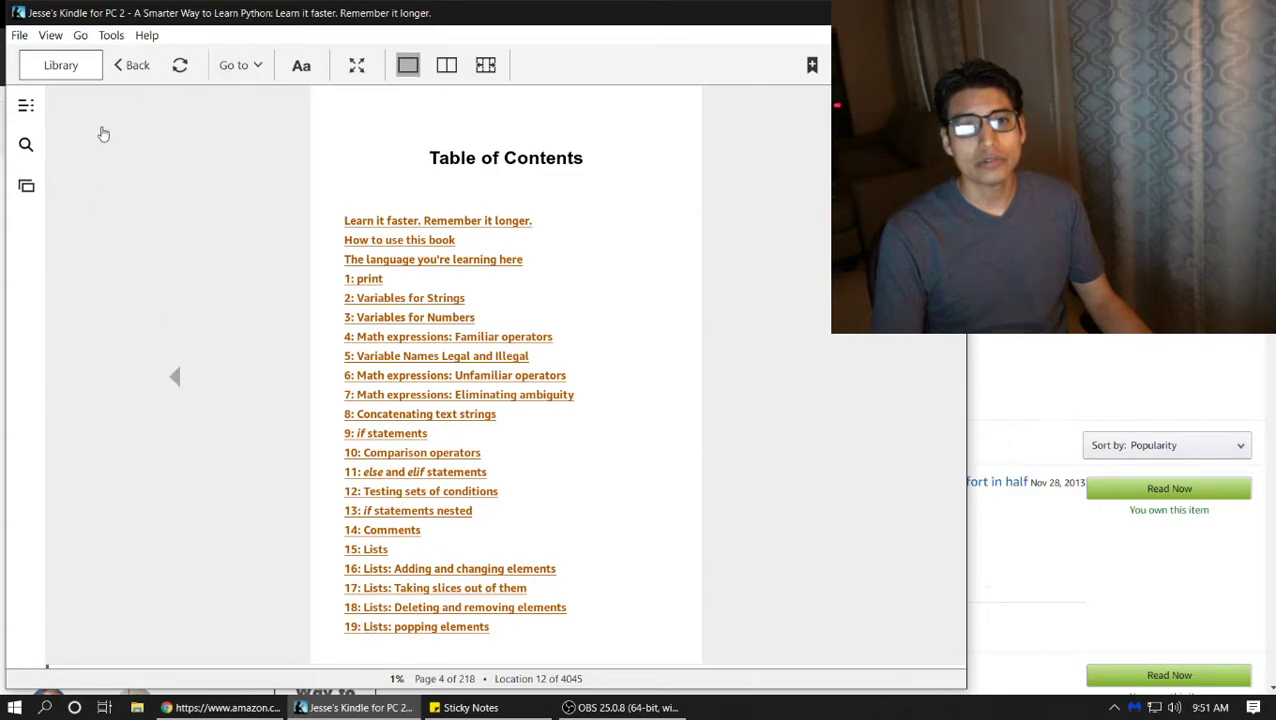
Show the Python book's table of contents and scroll down to the CSV files chapters.
left_click(25, 105)
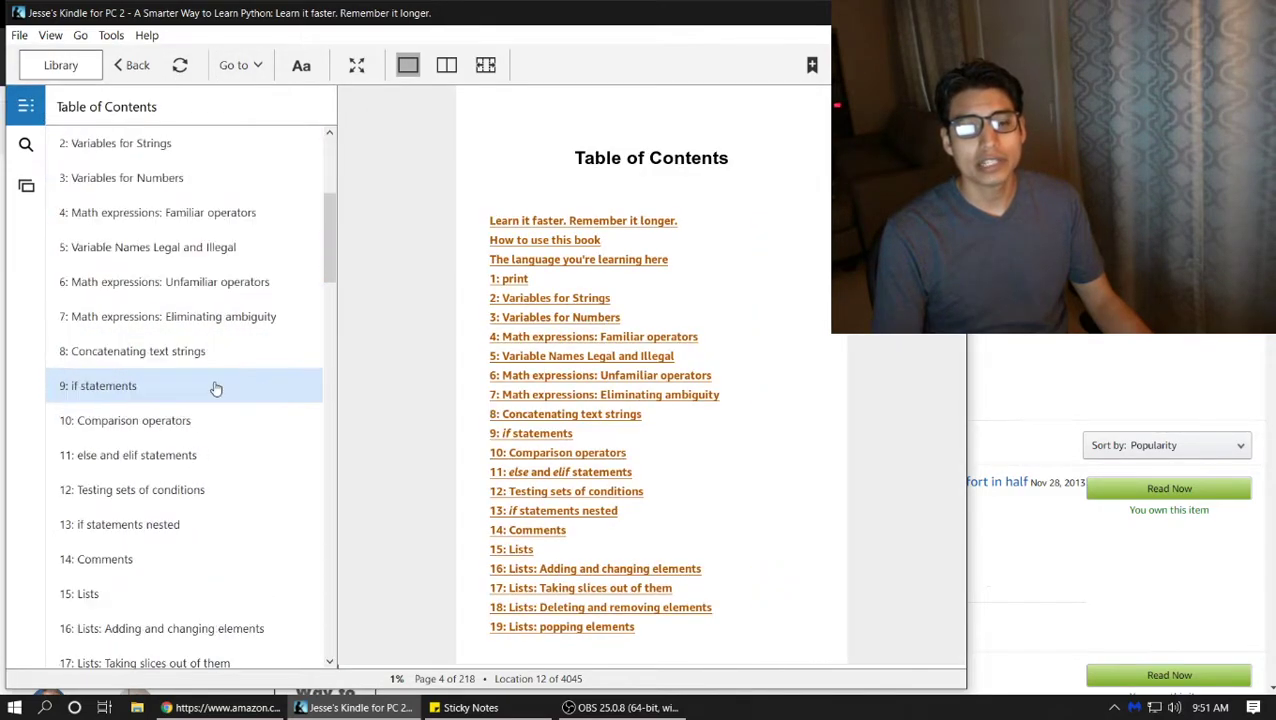
scroll("down", 3)
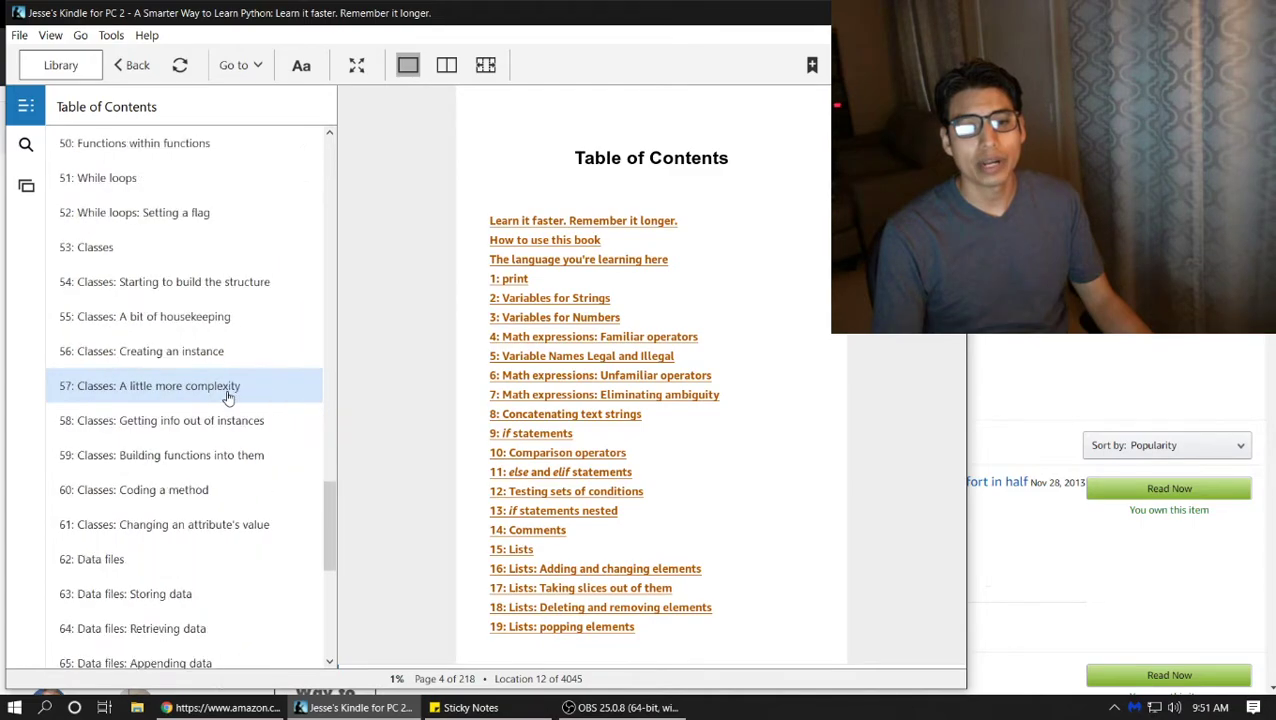
scroll("down", 3)
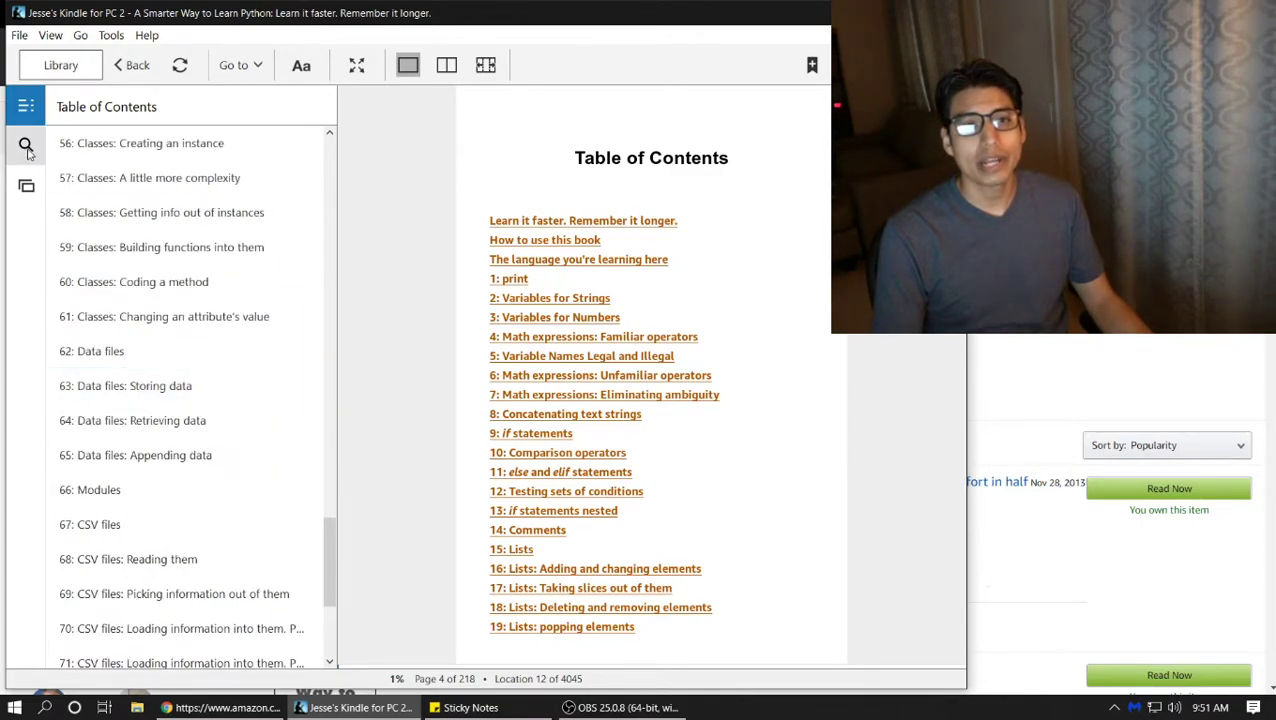
left_click(25, 105)
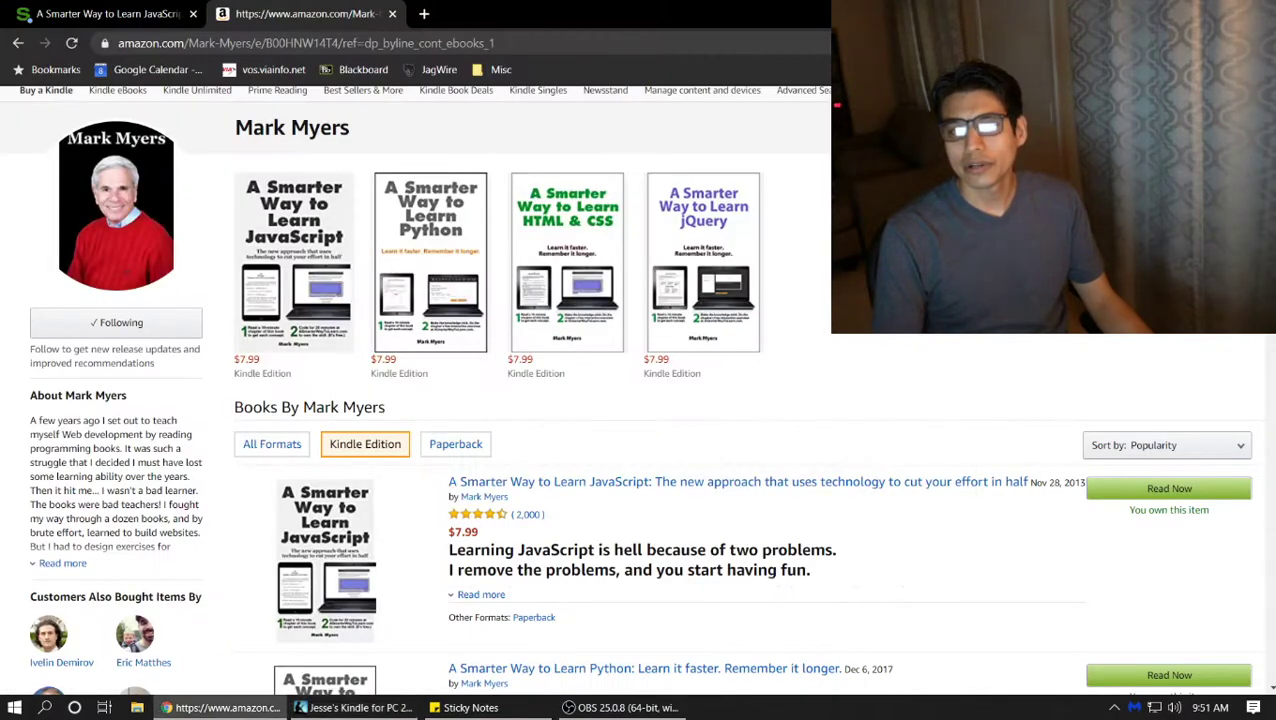
mouse_move(207, 107)
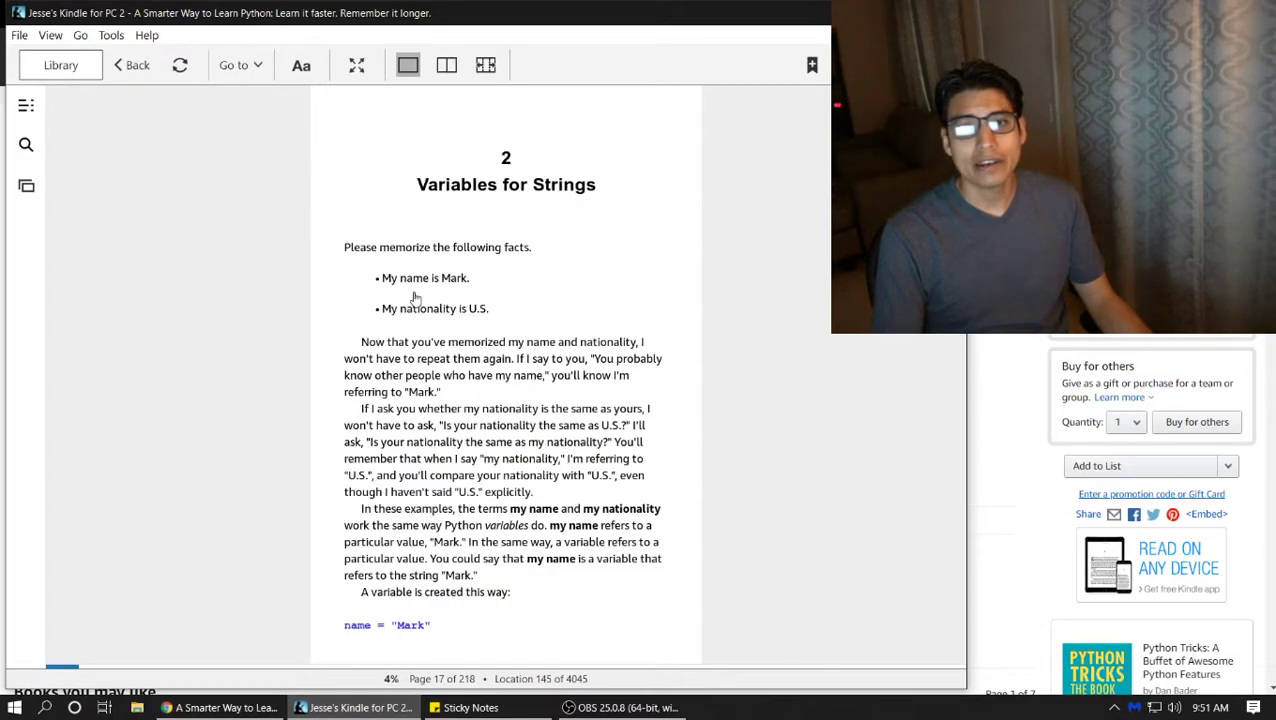
mouse_move(322, 94)
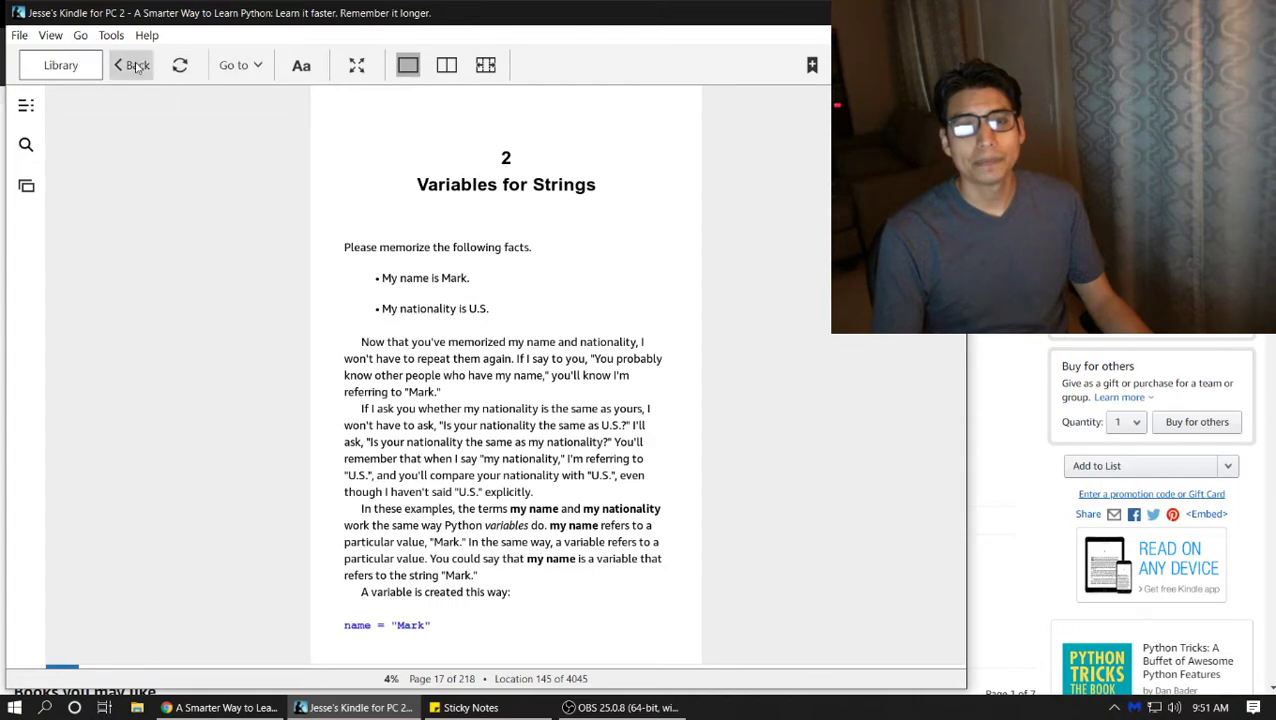
Go back to the end of chapter 1 and follow its interactive exercises link.
left_click(131, 65)
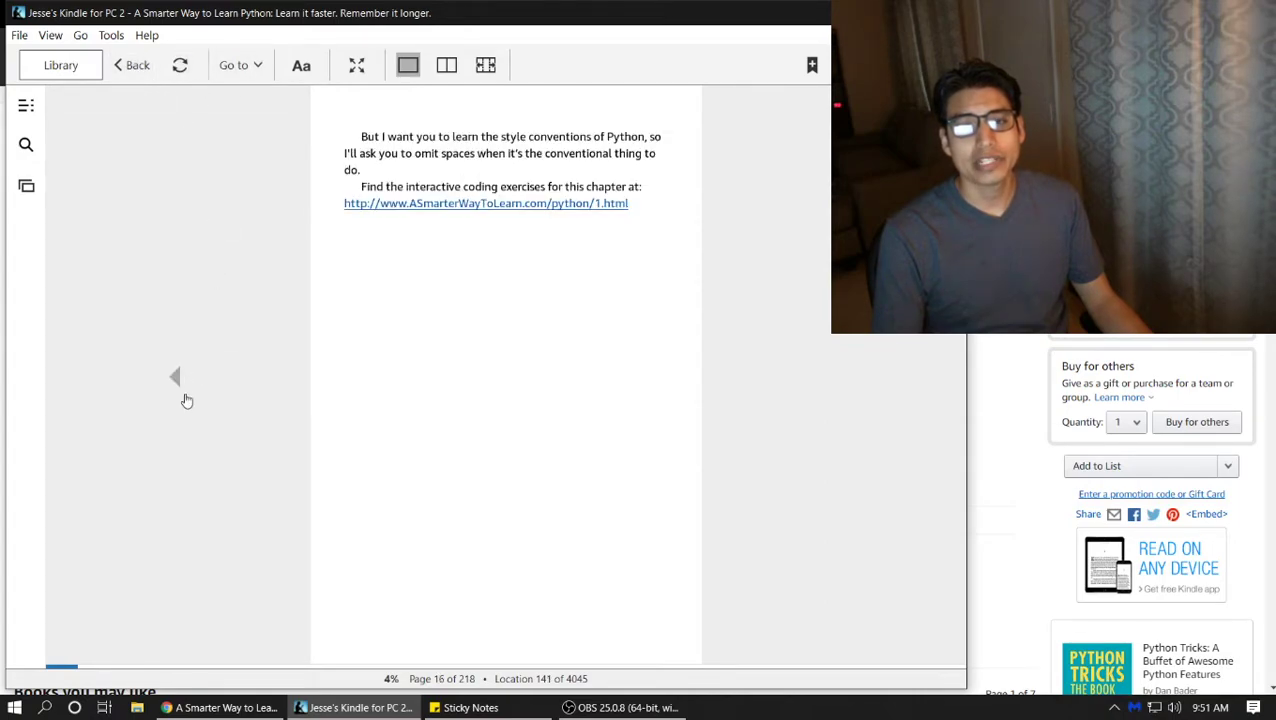
mouse_move(436, 389)
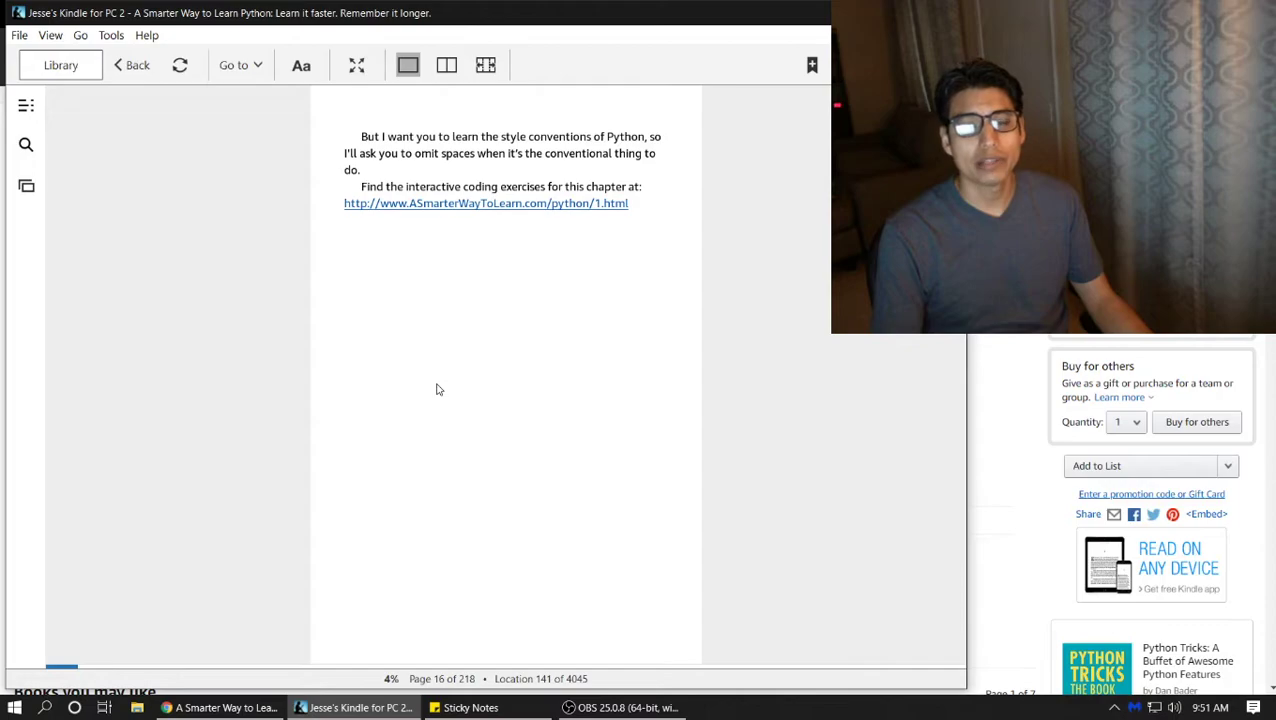
mouse_move(495, 210)
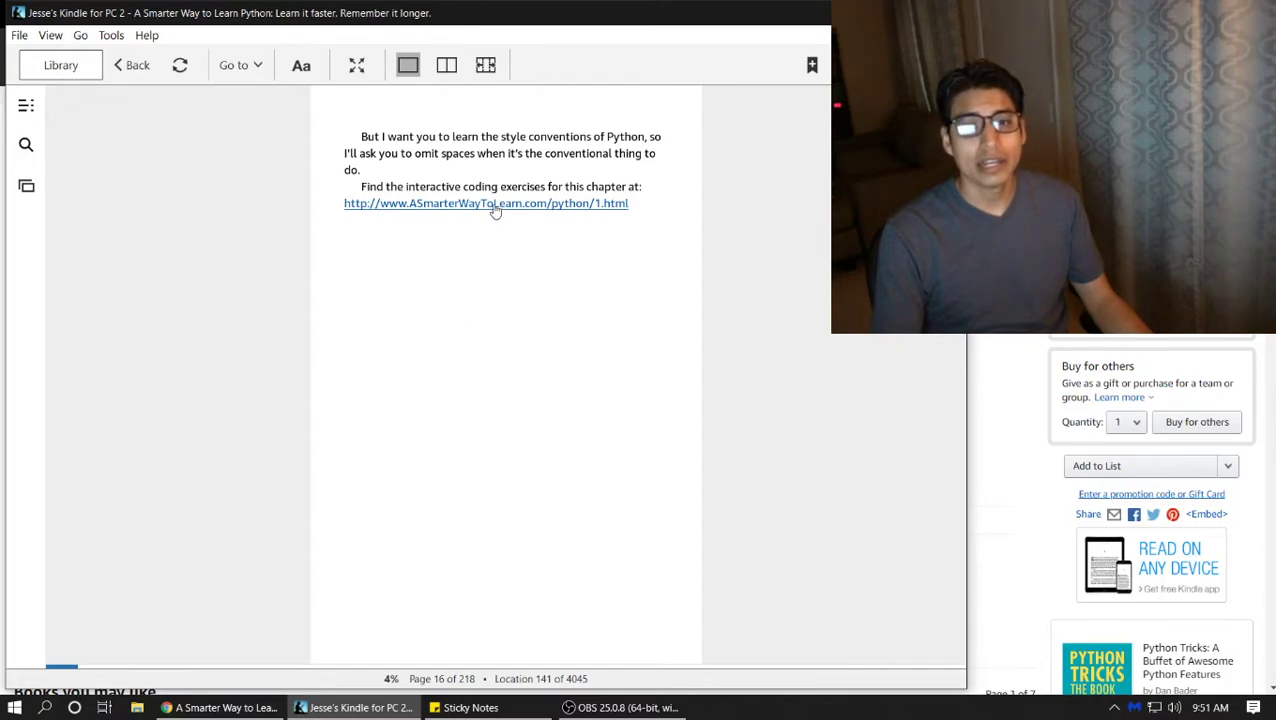
mouse_move(495, 177)
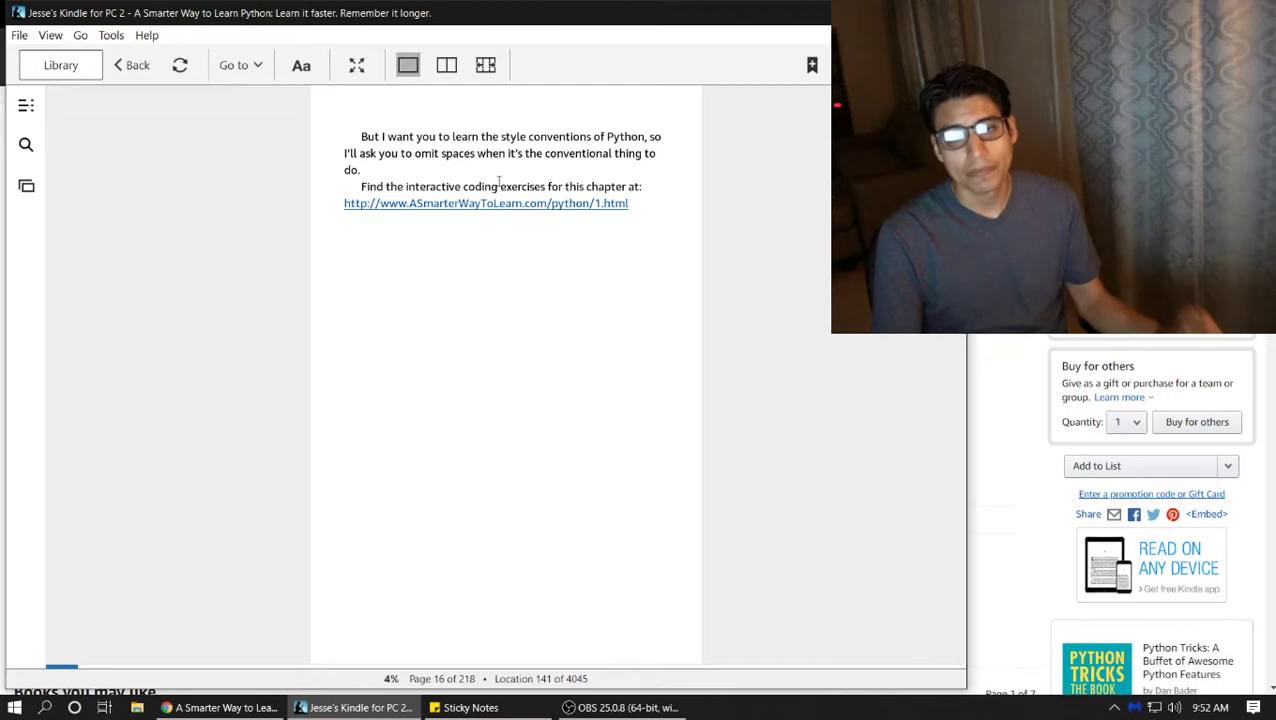
left_click(500, 203)
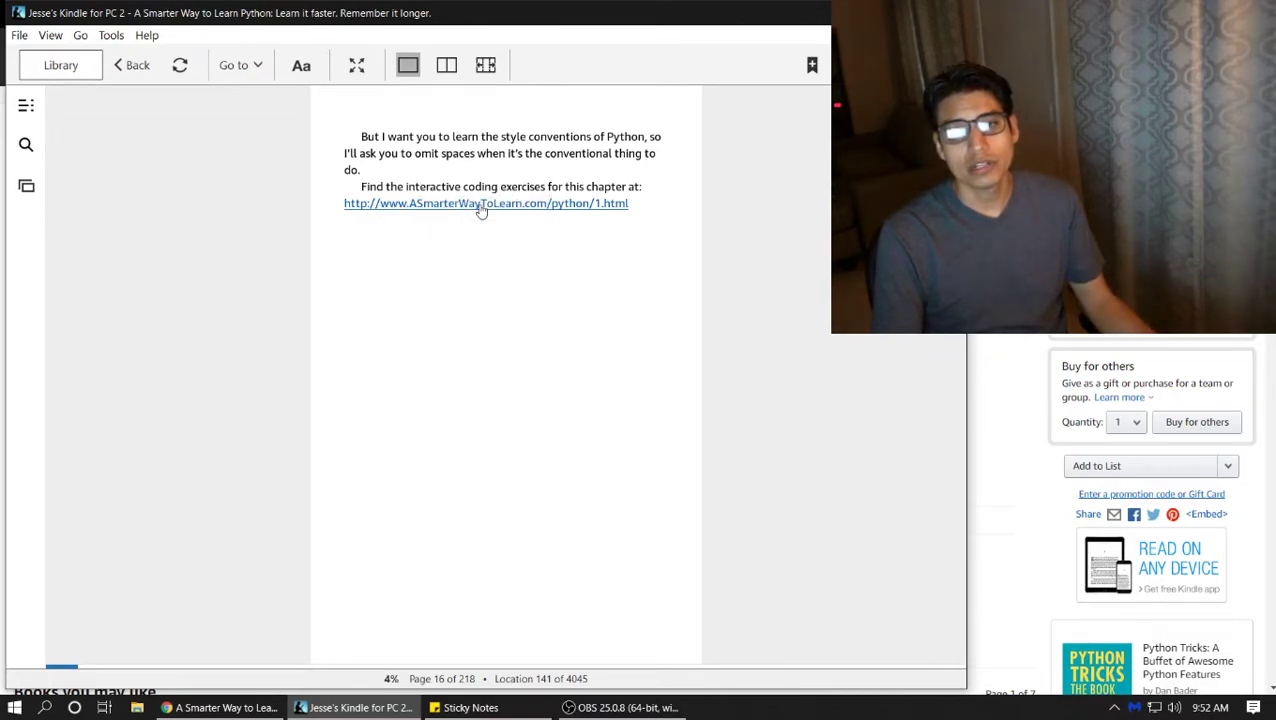
left_click(485, 203)
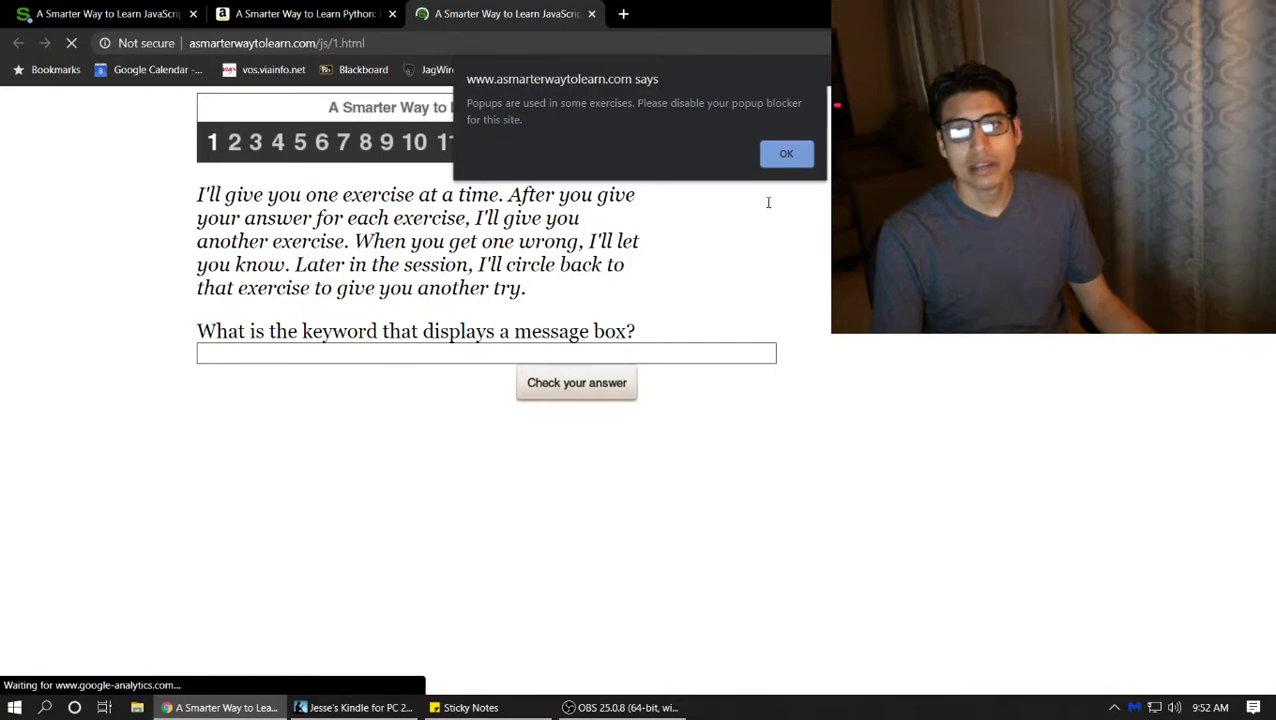
Dismiss the popup notice, answer 'alert', and confirm it is marked correct.
left_click(786, 153)
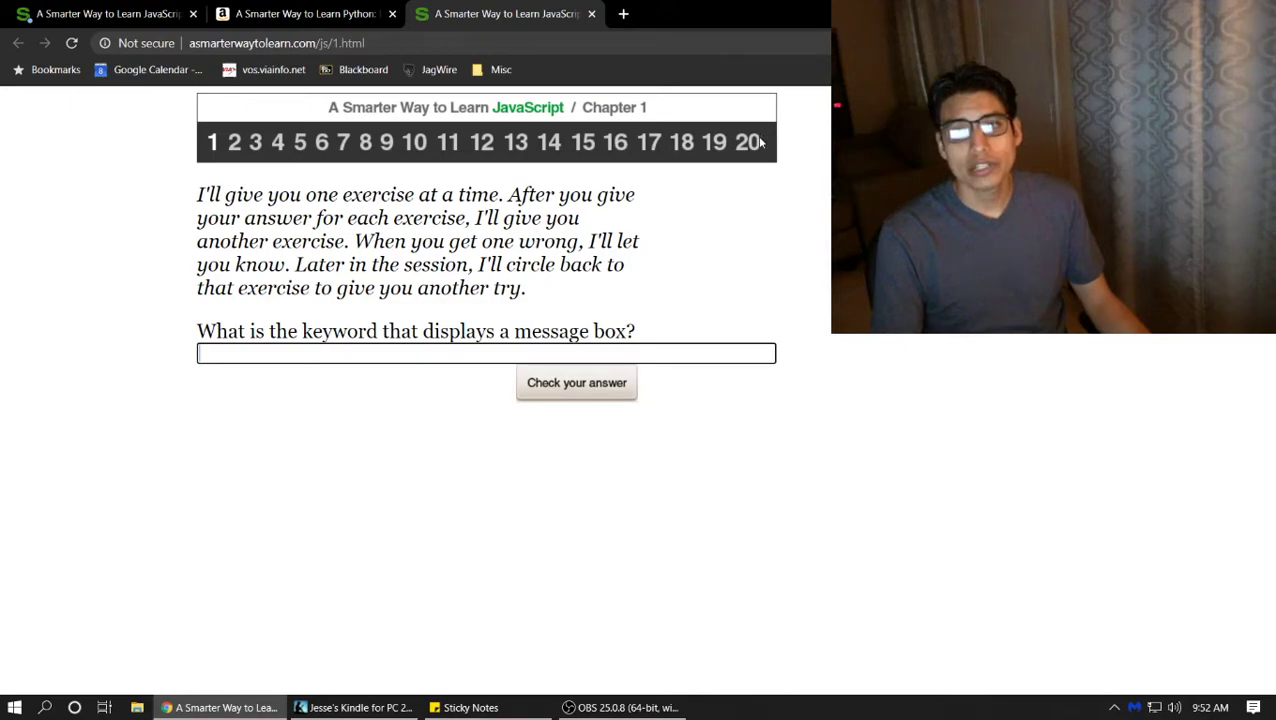
mouse_move(660, 342)
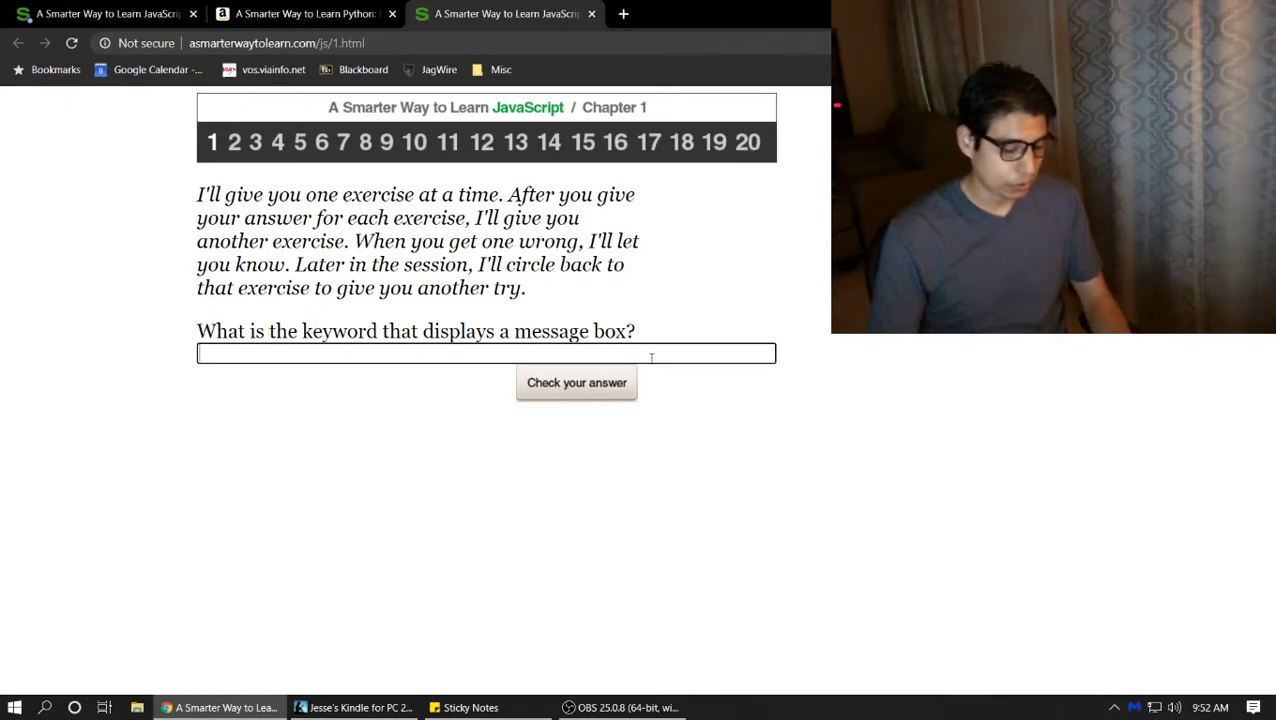
type("alert")
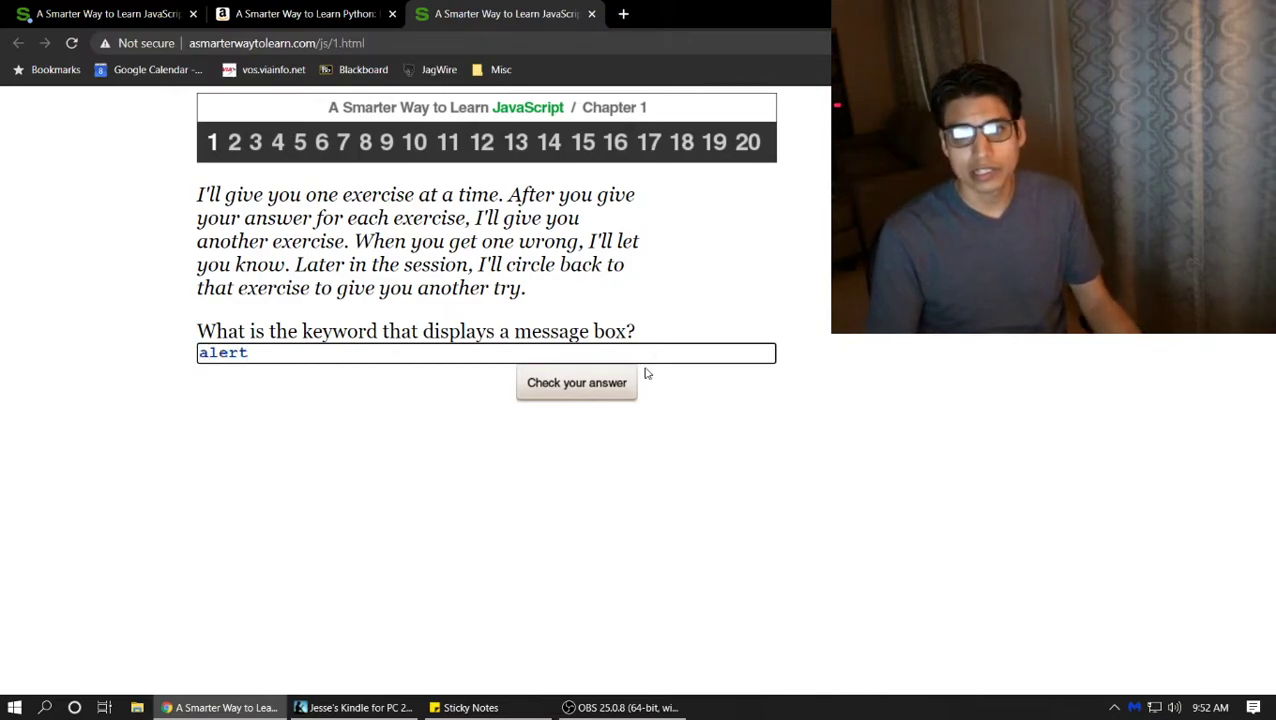
left_click(576, 382)
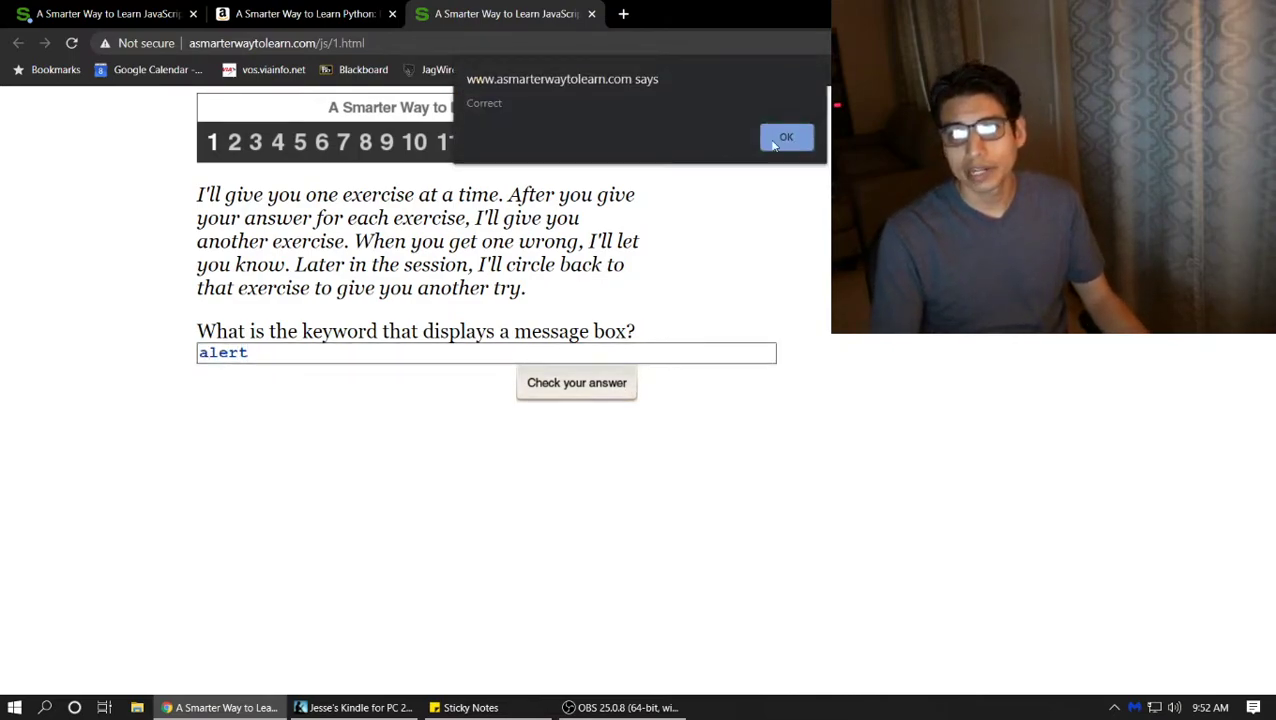
left_click(785, 137)
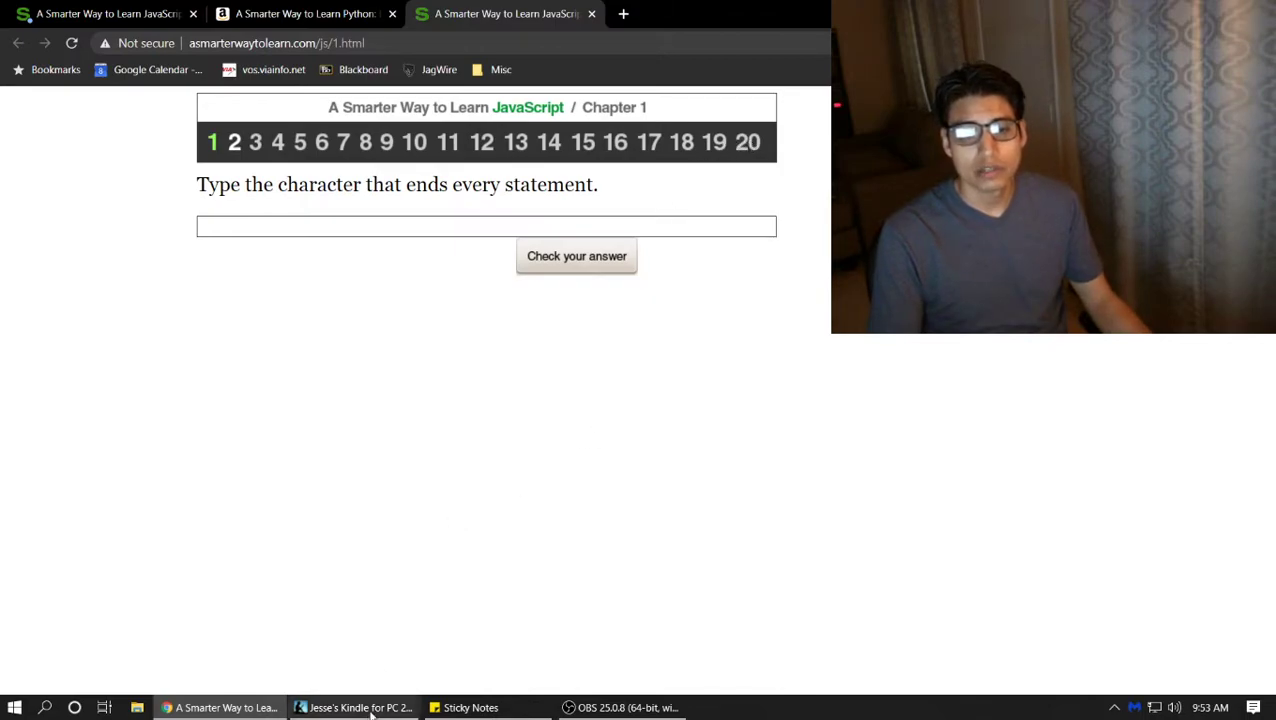
left_click(360, 707)
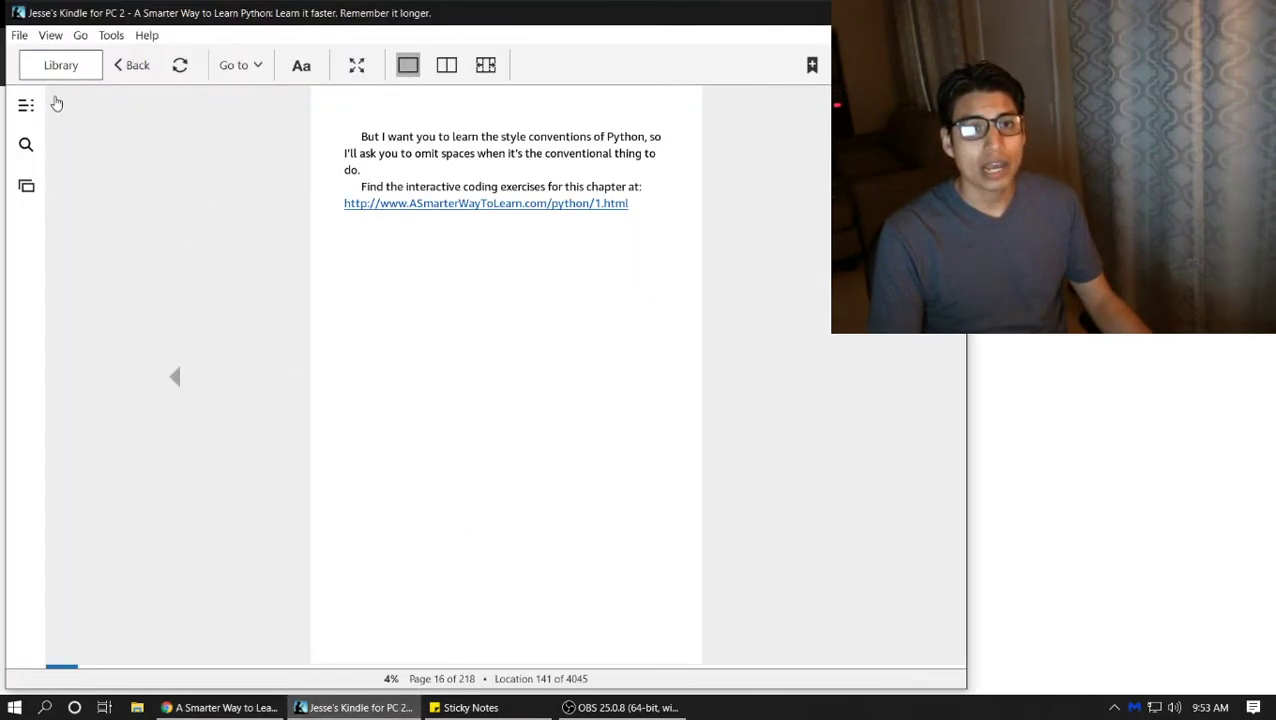
left_click(131, 64)
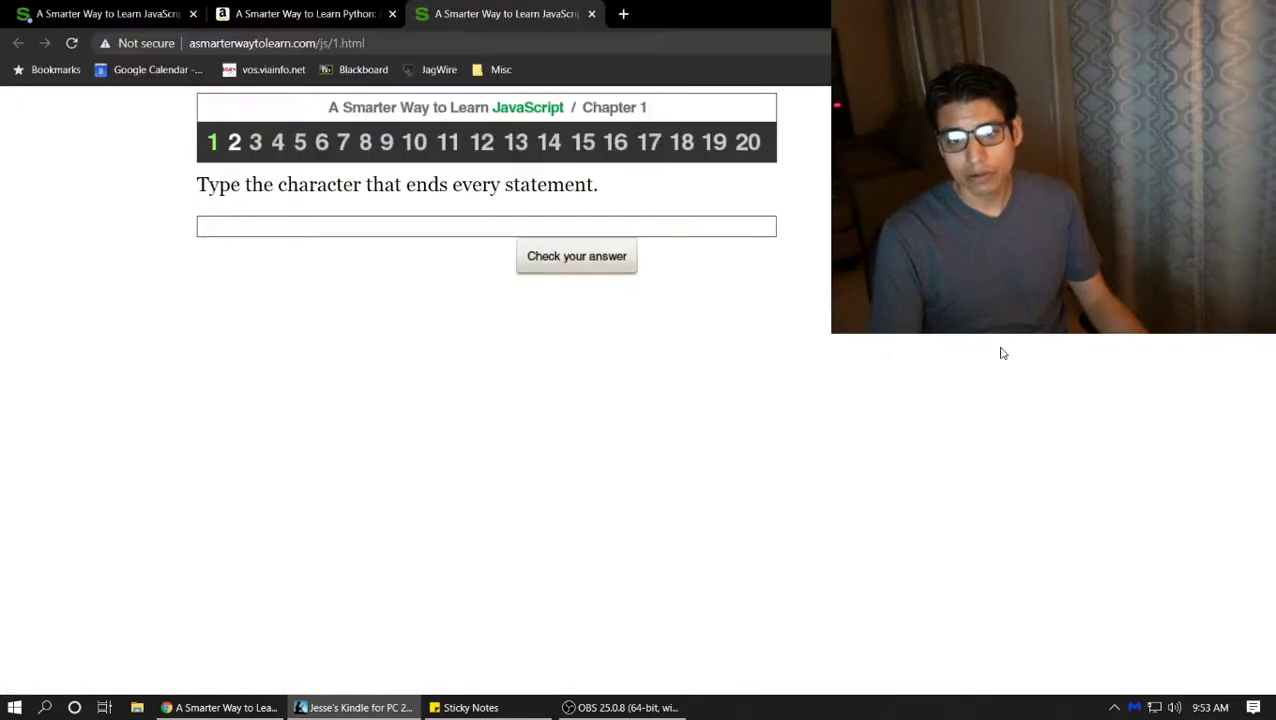
left_click(305, 13)
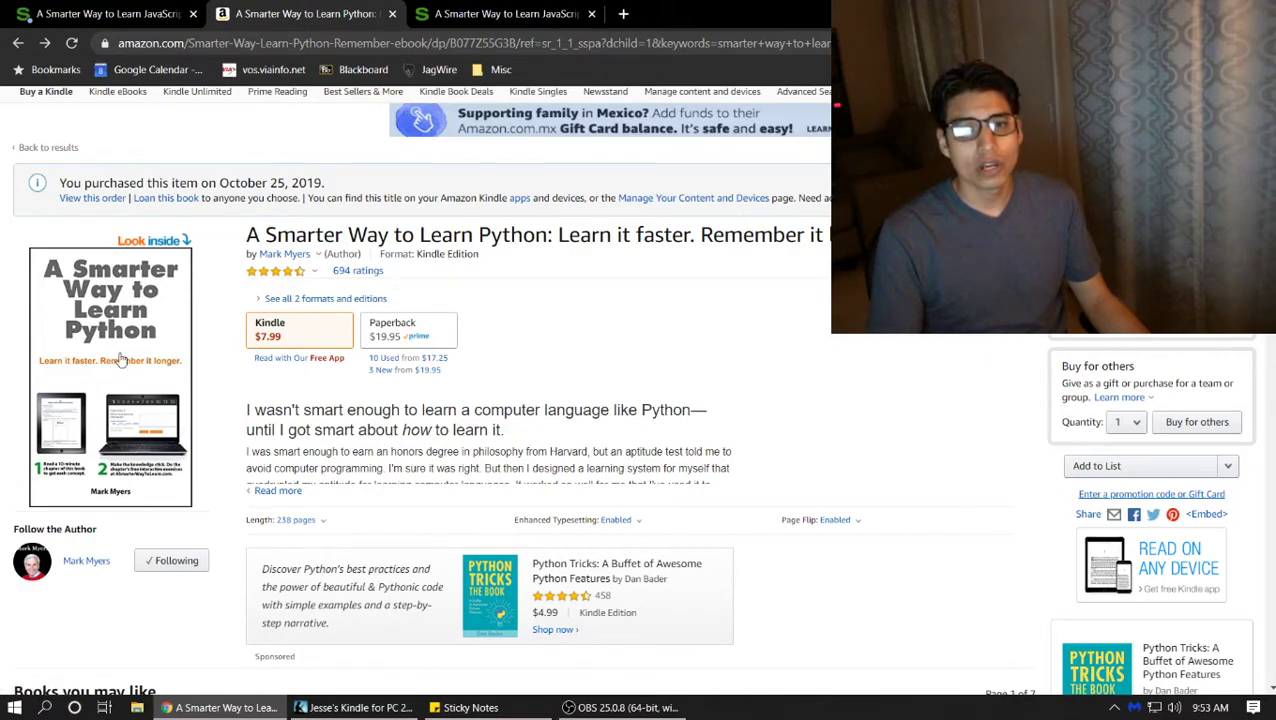
mouse_move(275, 270)
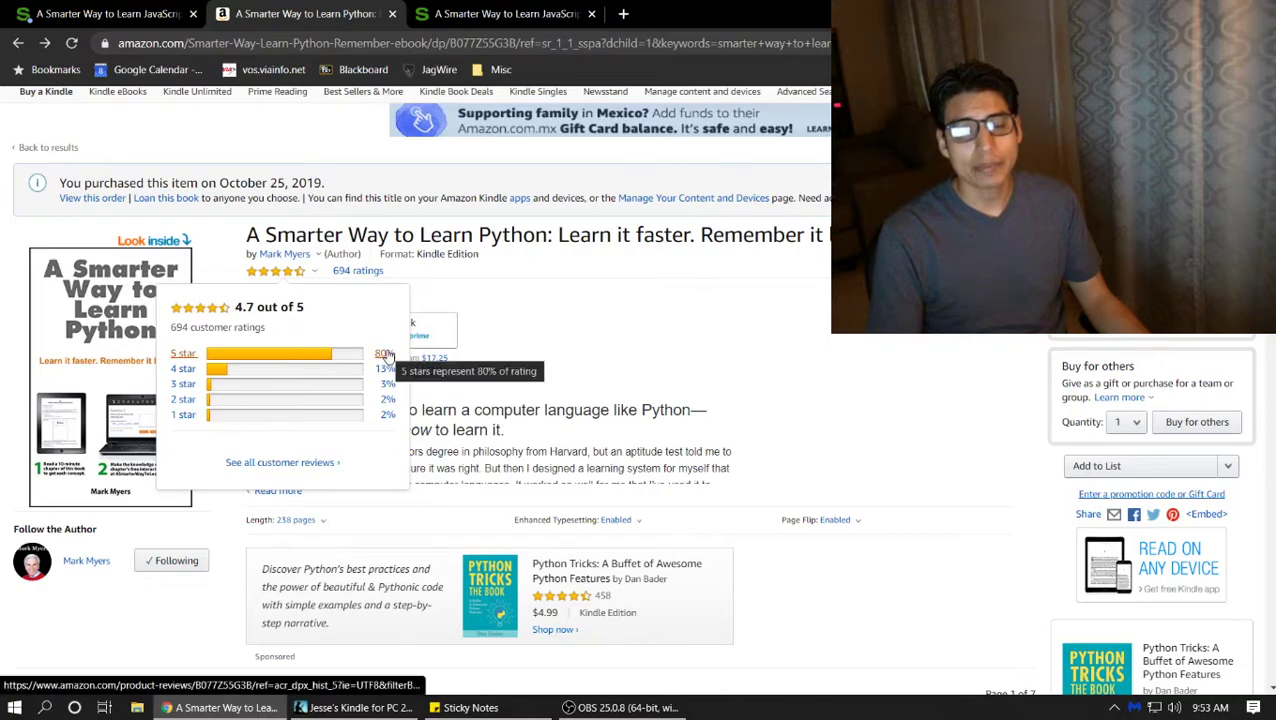
mouse_move(588, 339)
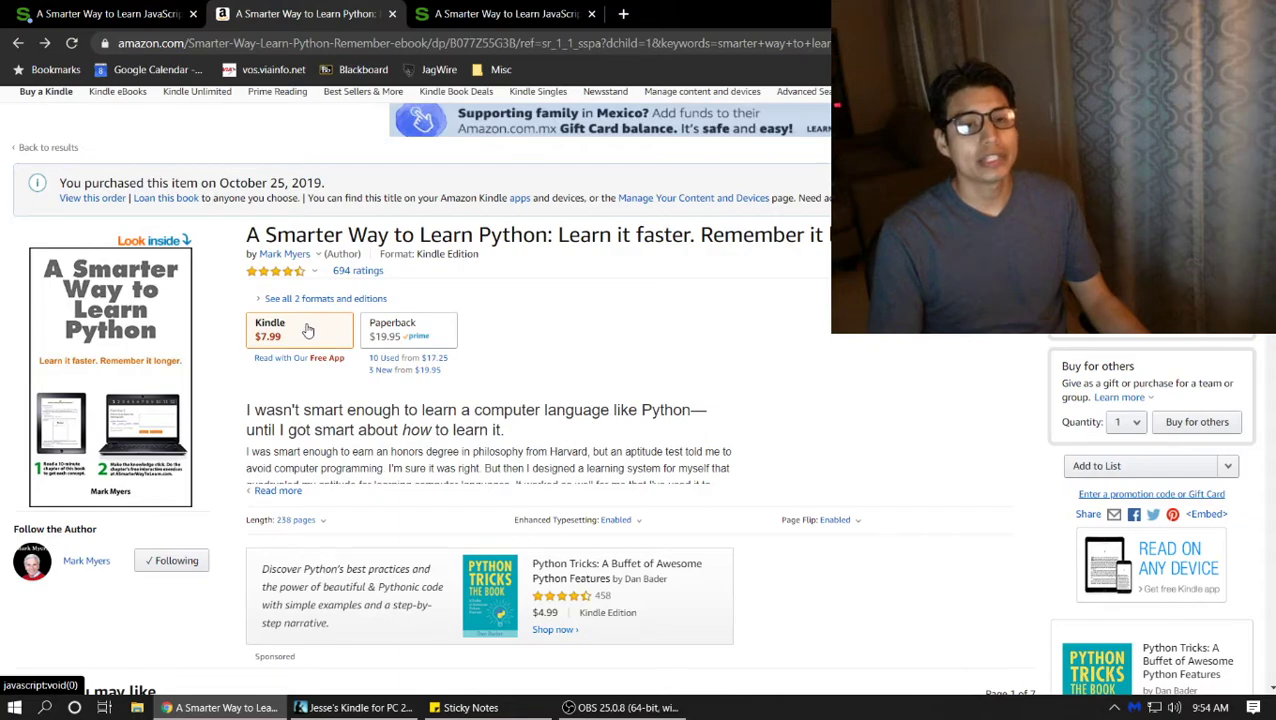
Switch from the JavaScript Chapter 1 exercises page back to the Kindle reader.
left_click(505, 13)
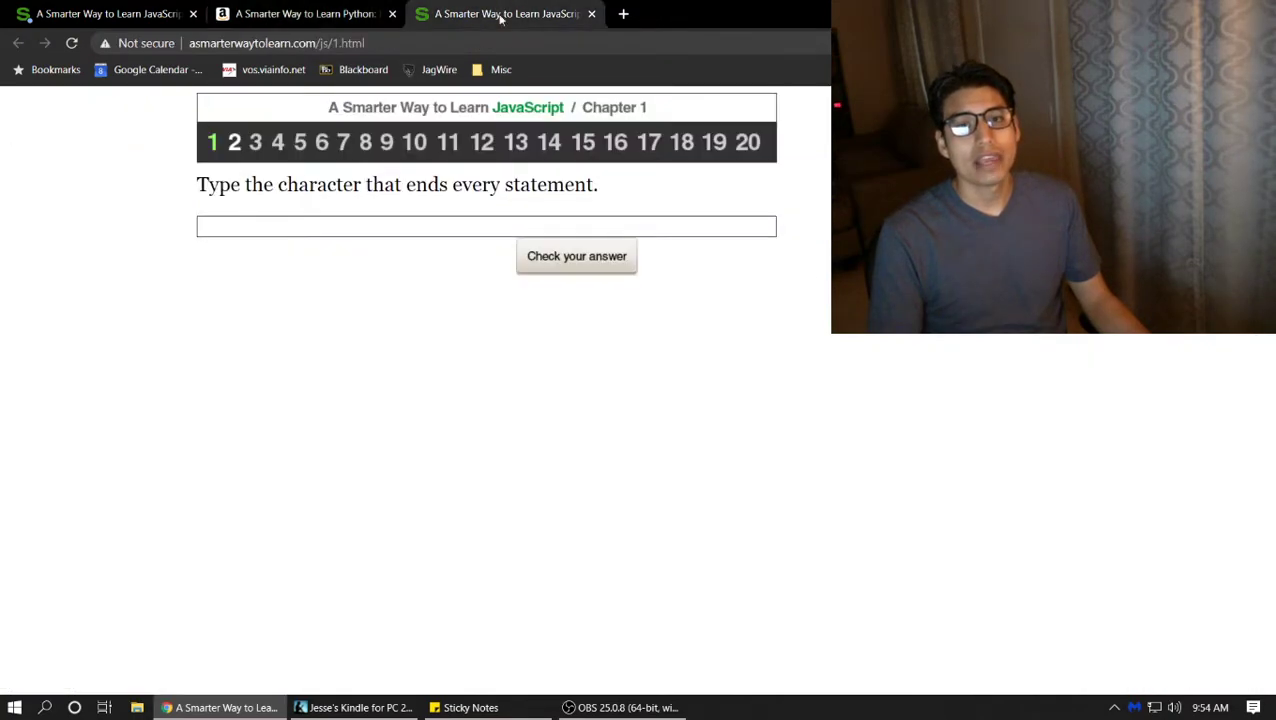
mouse_move(447, 687)
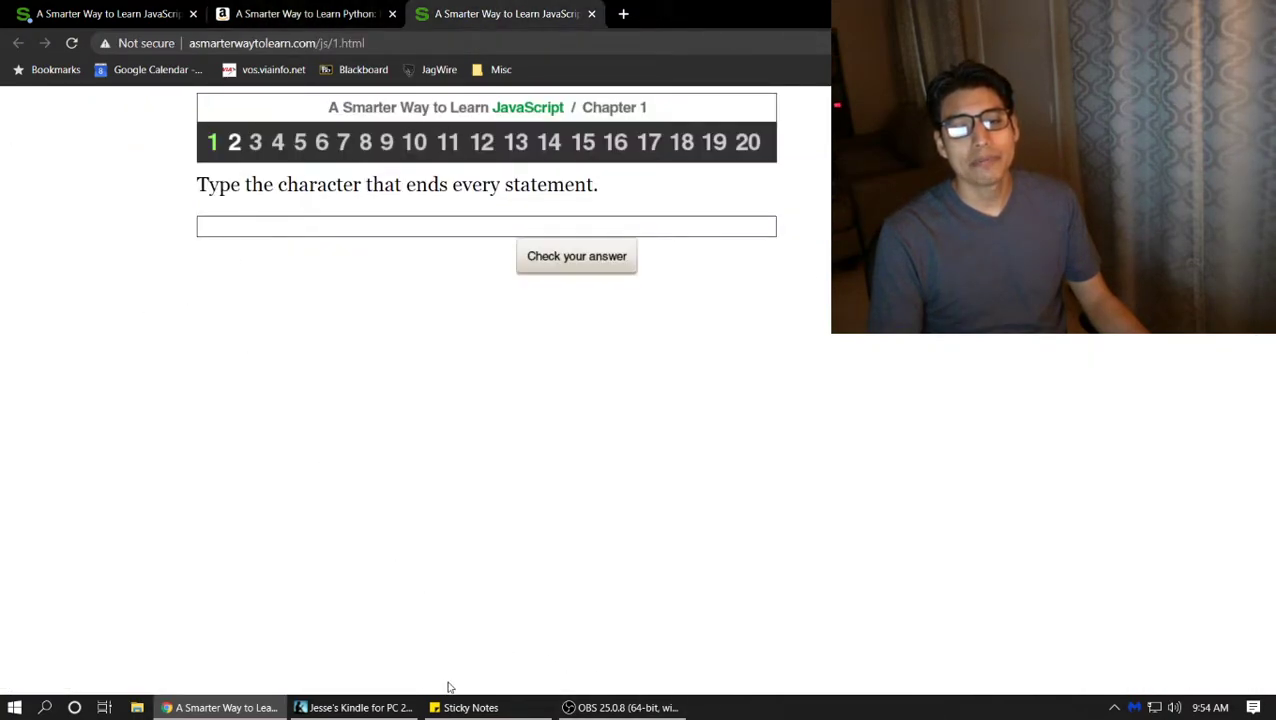
left_click(355, 707)
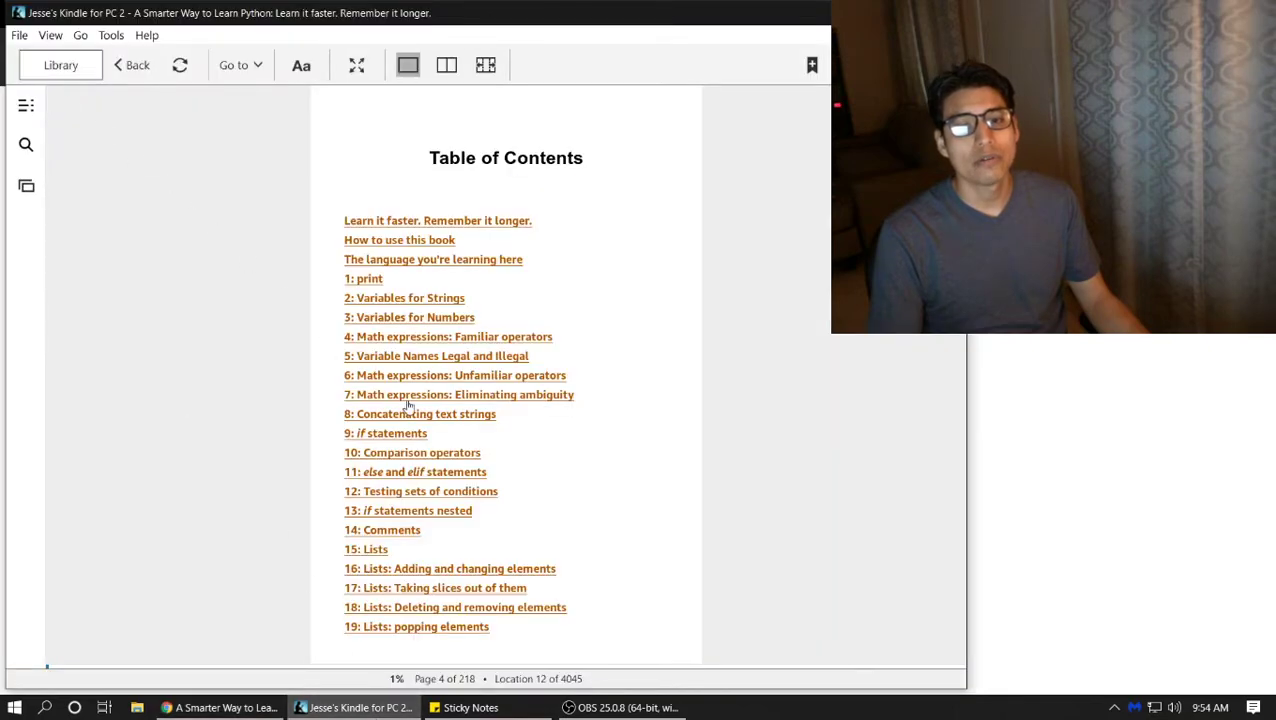
mouse_move(152, 186)
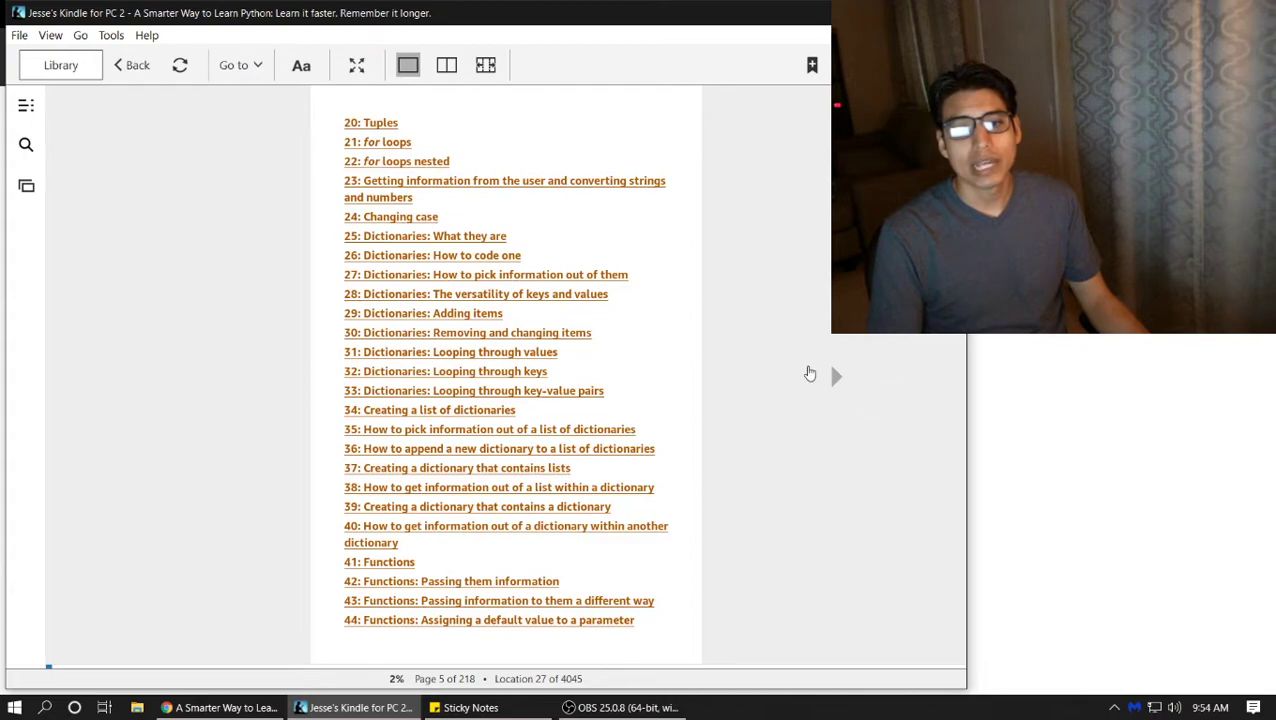
mouse_move(799, 404)
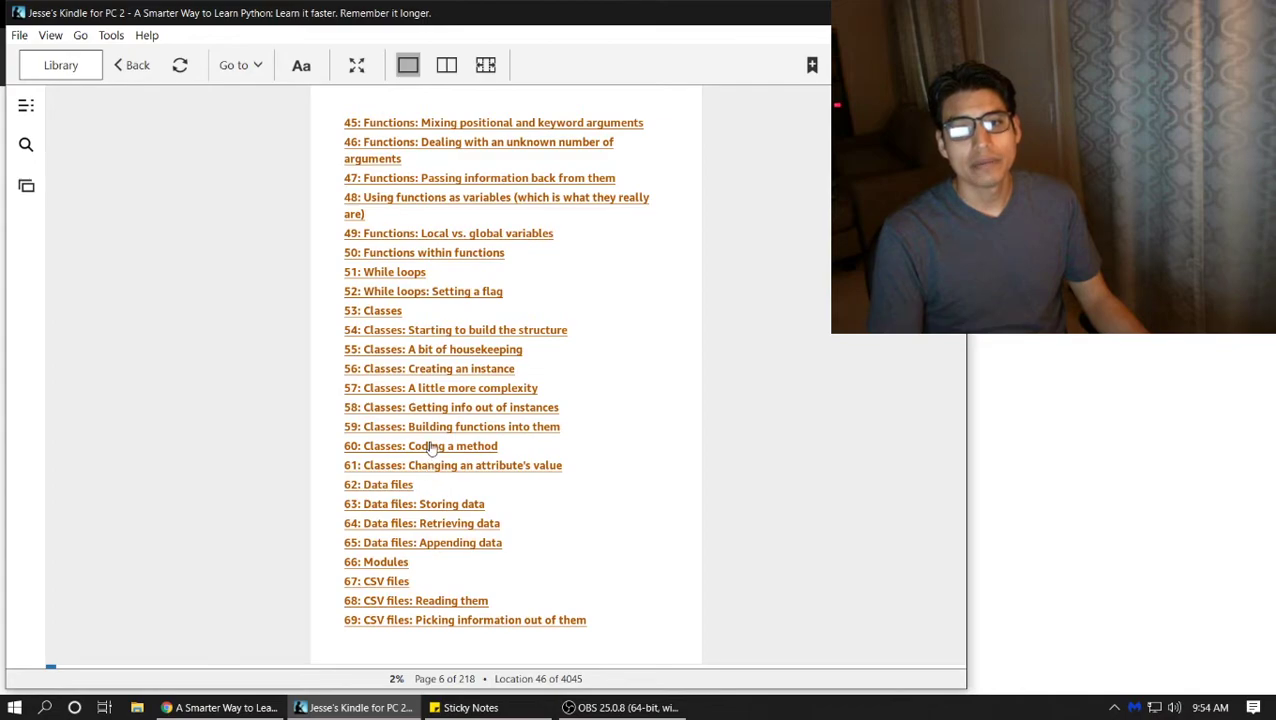
Jump to chapter 60, then open chapter 59's online exercises on class-defined functions.
left_click(420, 445)
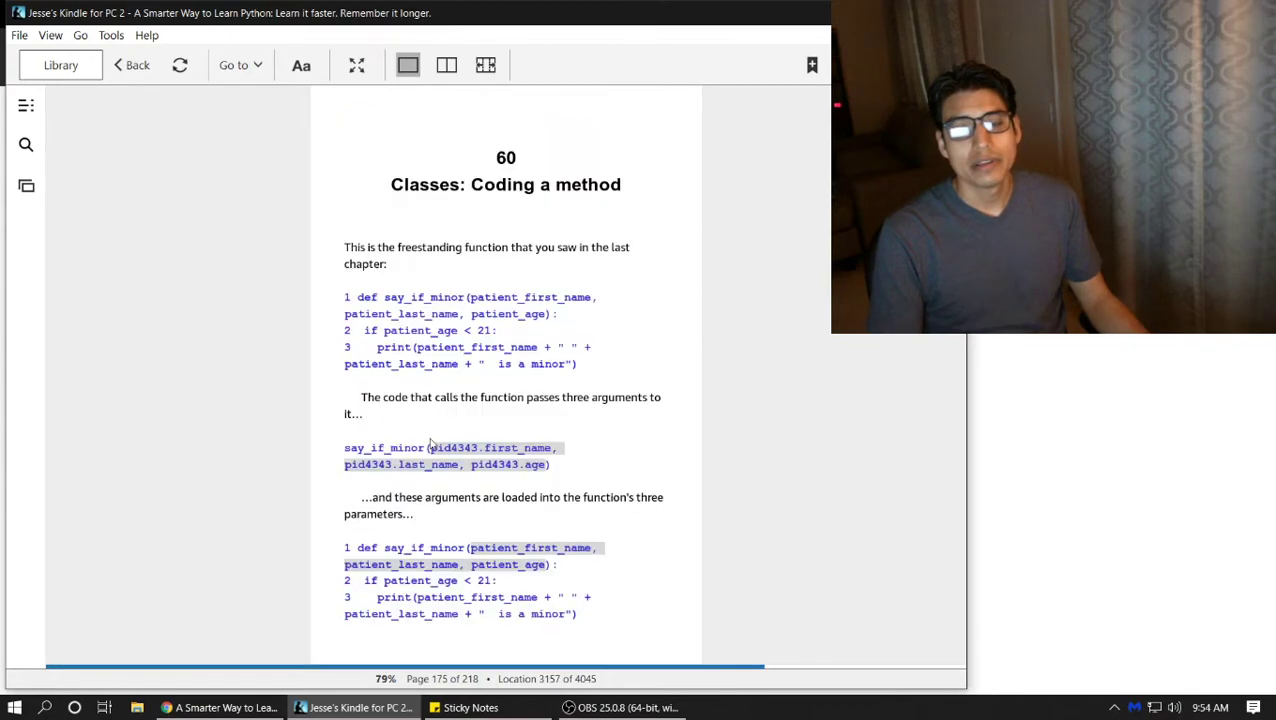
mouse_move(402, 290)
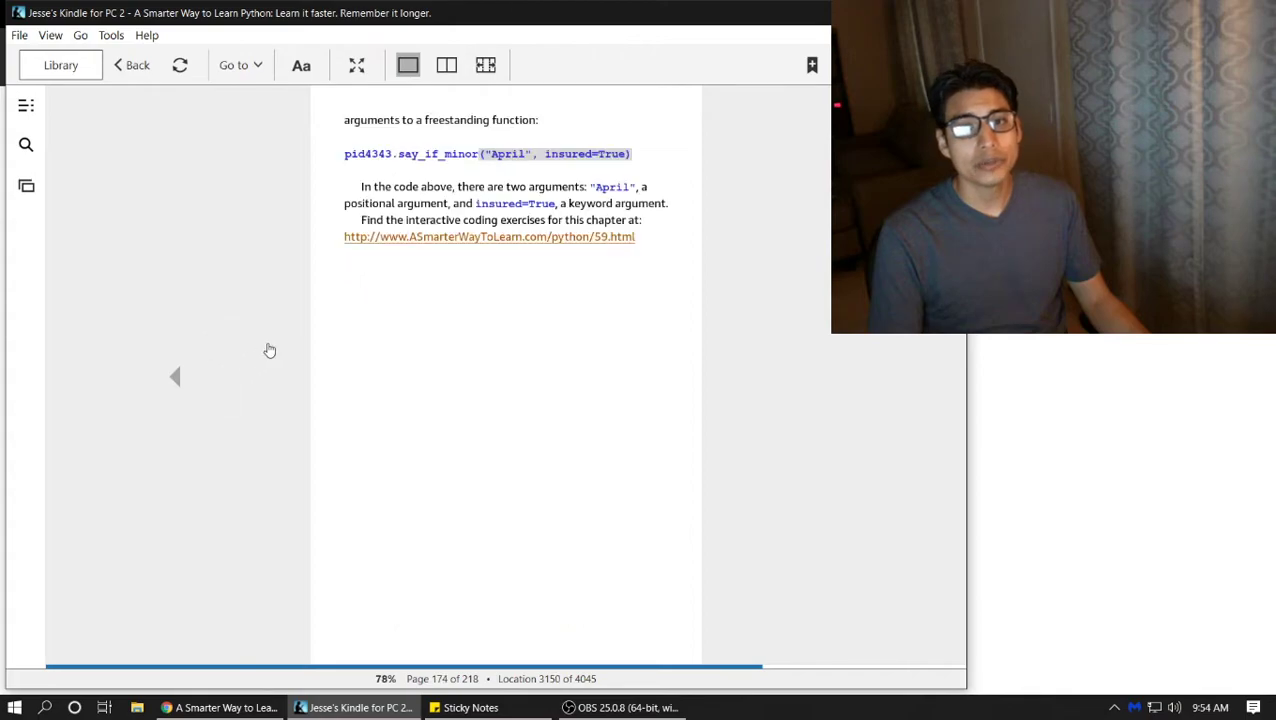
left_click(489, 237)
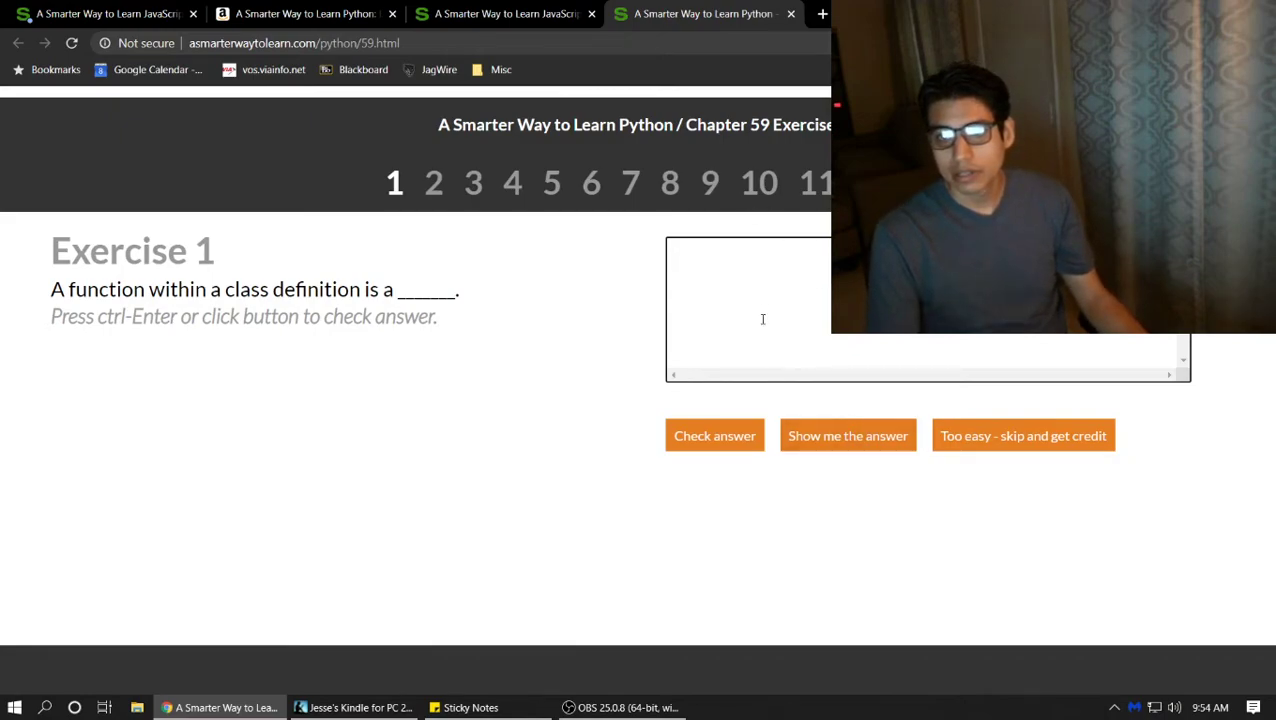
mouse_move(462, 363)
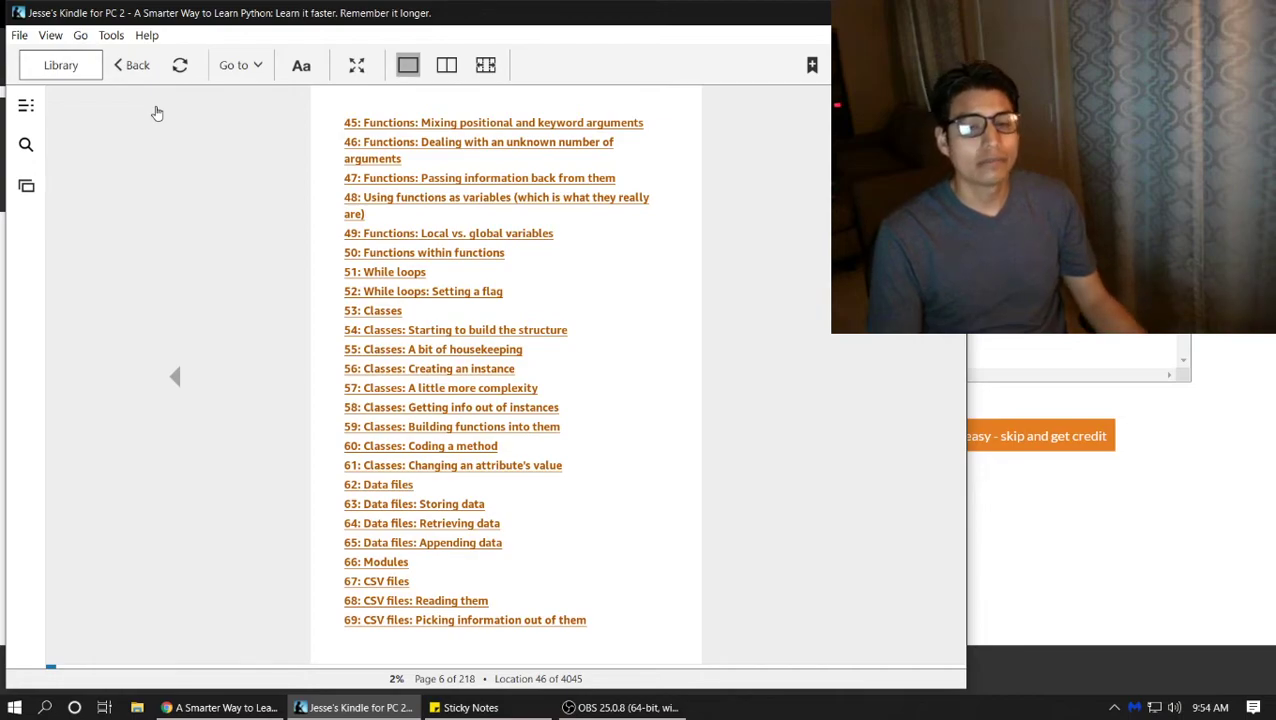
mouse_move(353, 566)
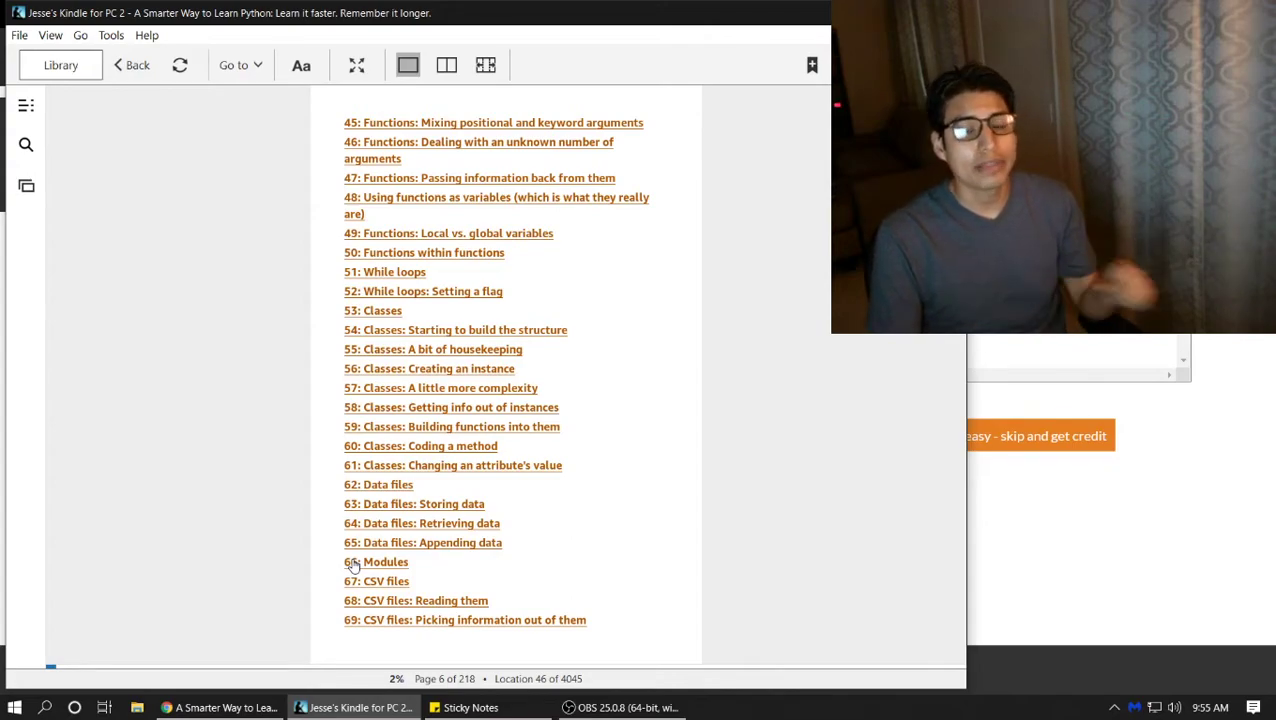
mouse_move(413, 470)
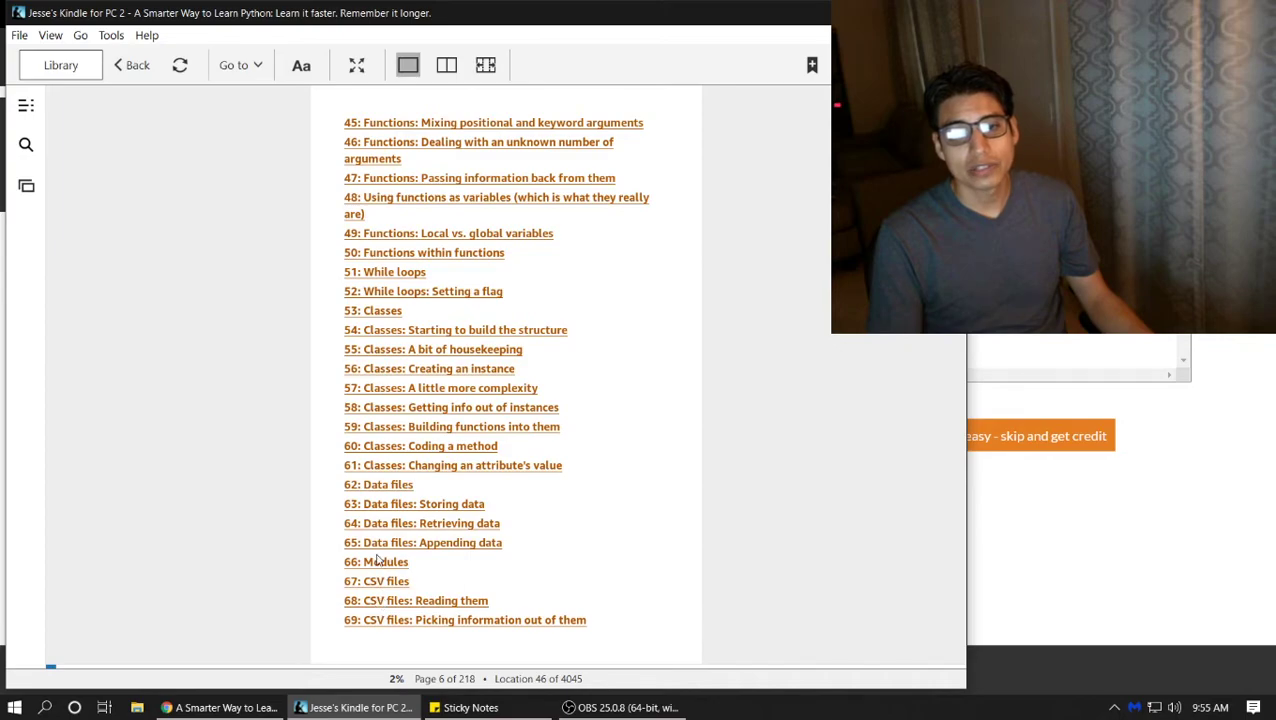
mouse_move(800, 442)
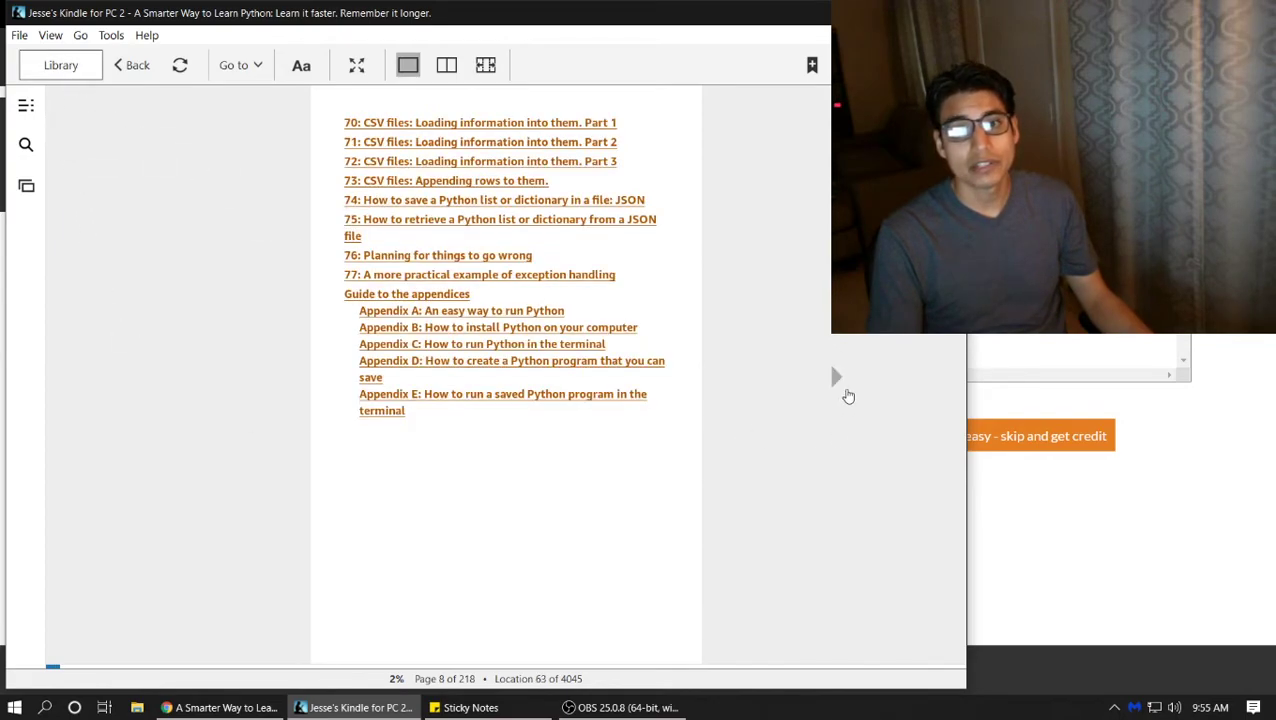
mouse_move(670, 320)
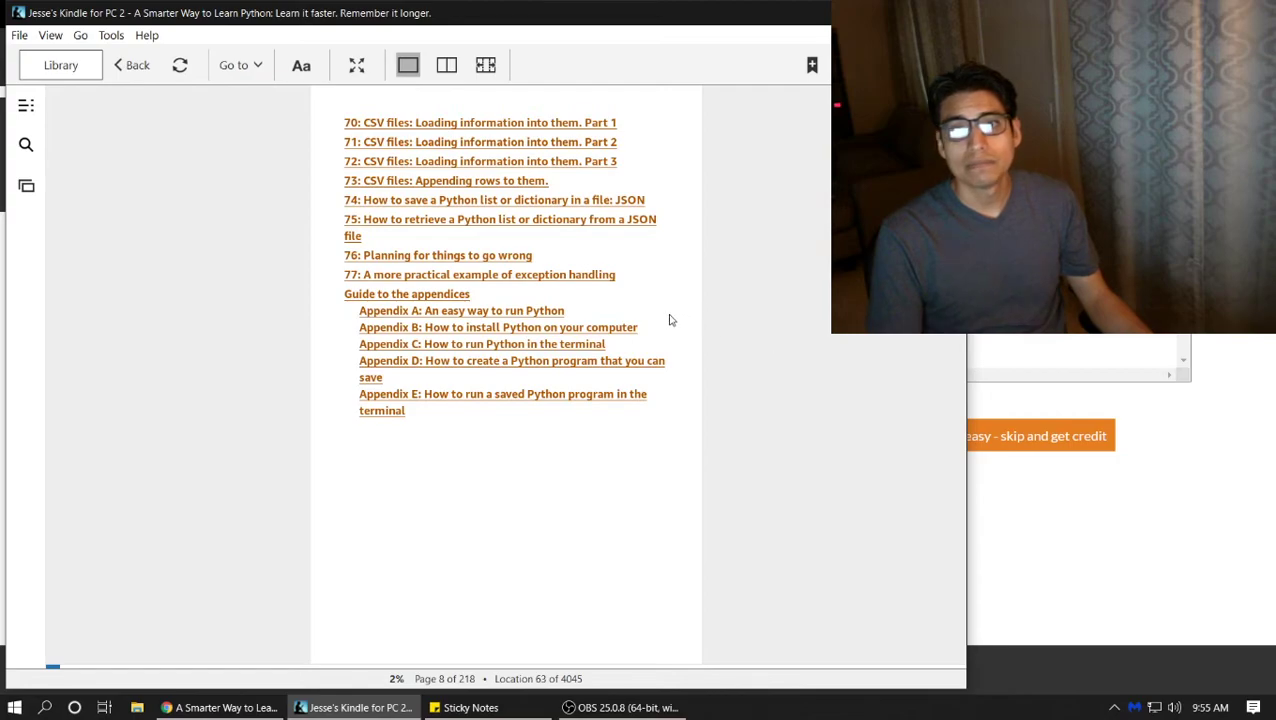
mouse_move(614, 238)
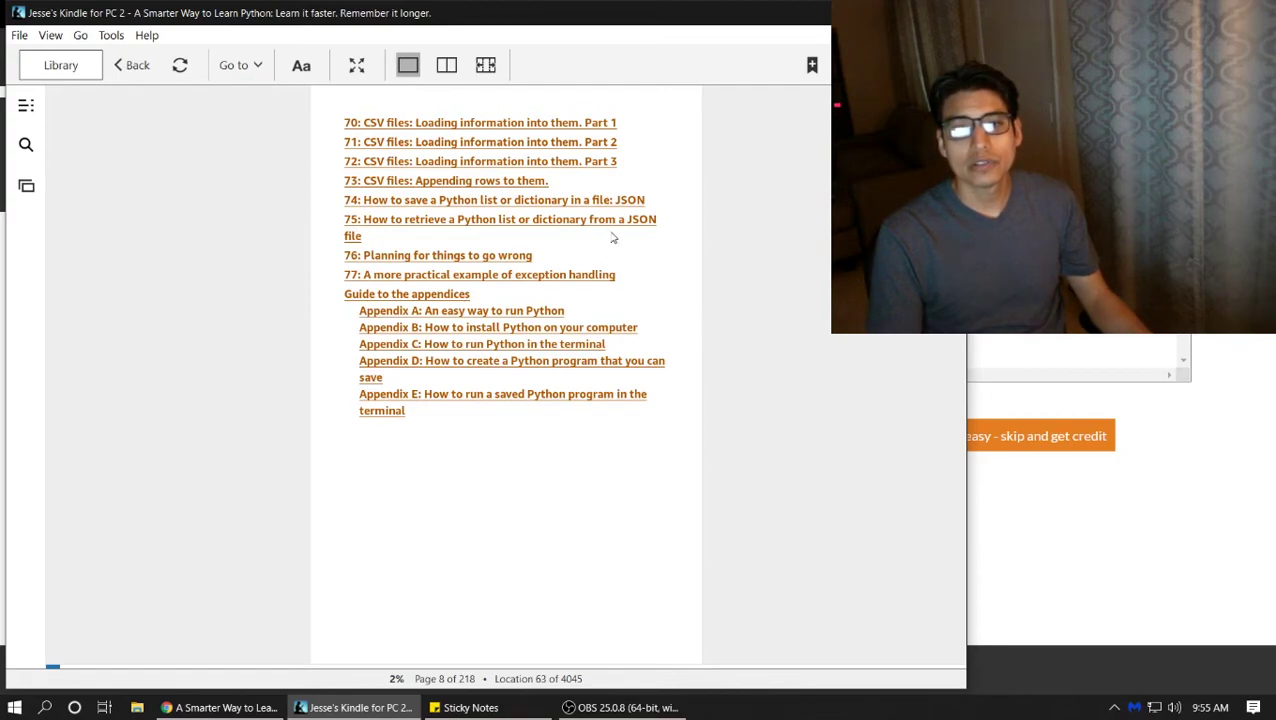
mouse_move(505, 216)
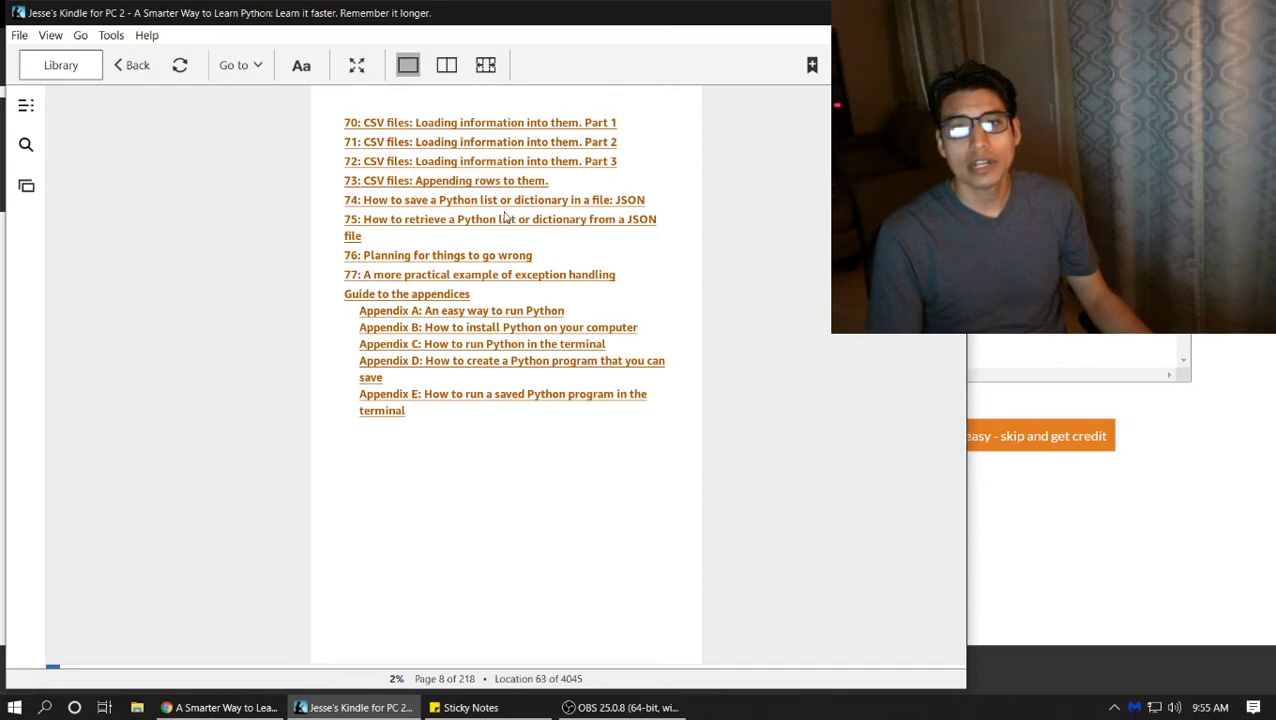
mouse_move(605, 215)
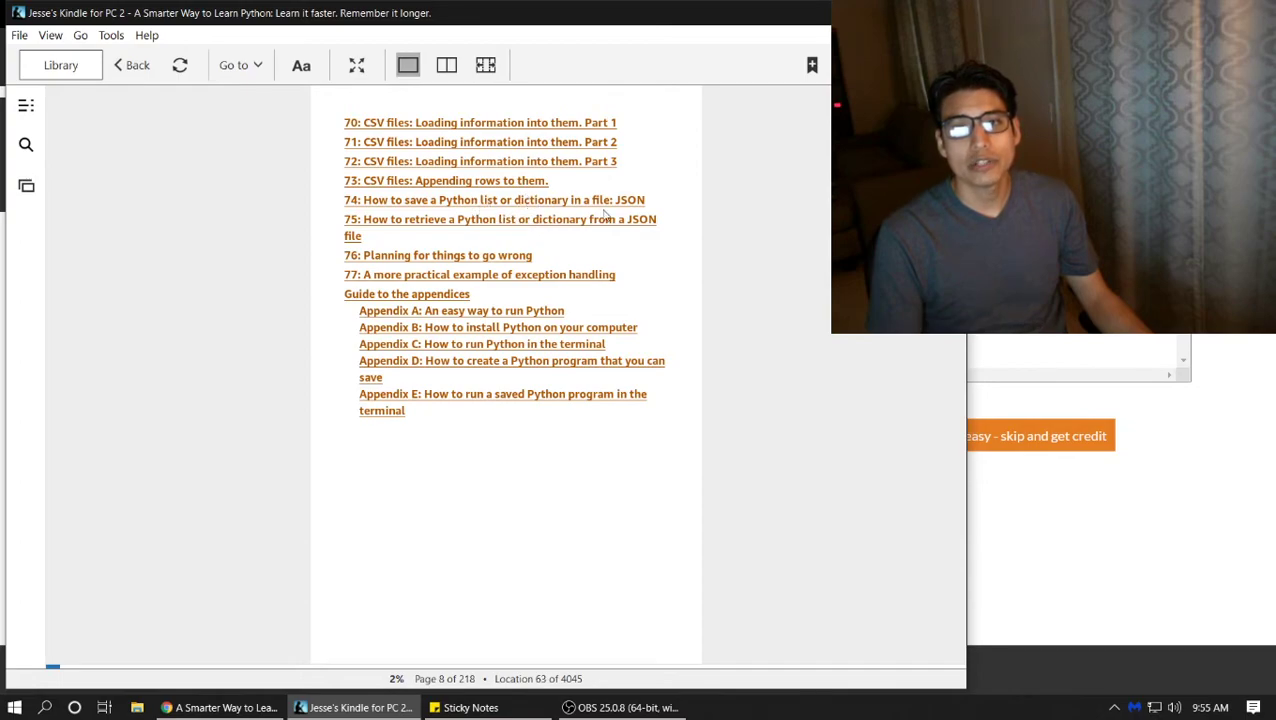
mouse_move(666, 237)
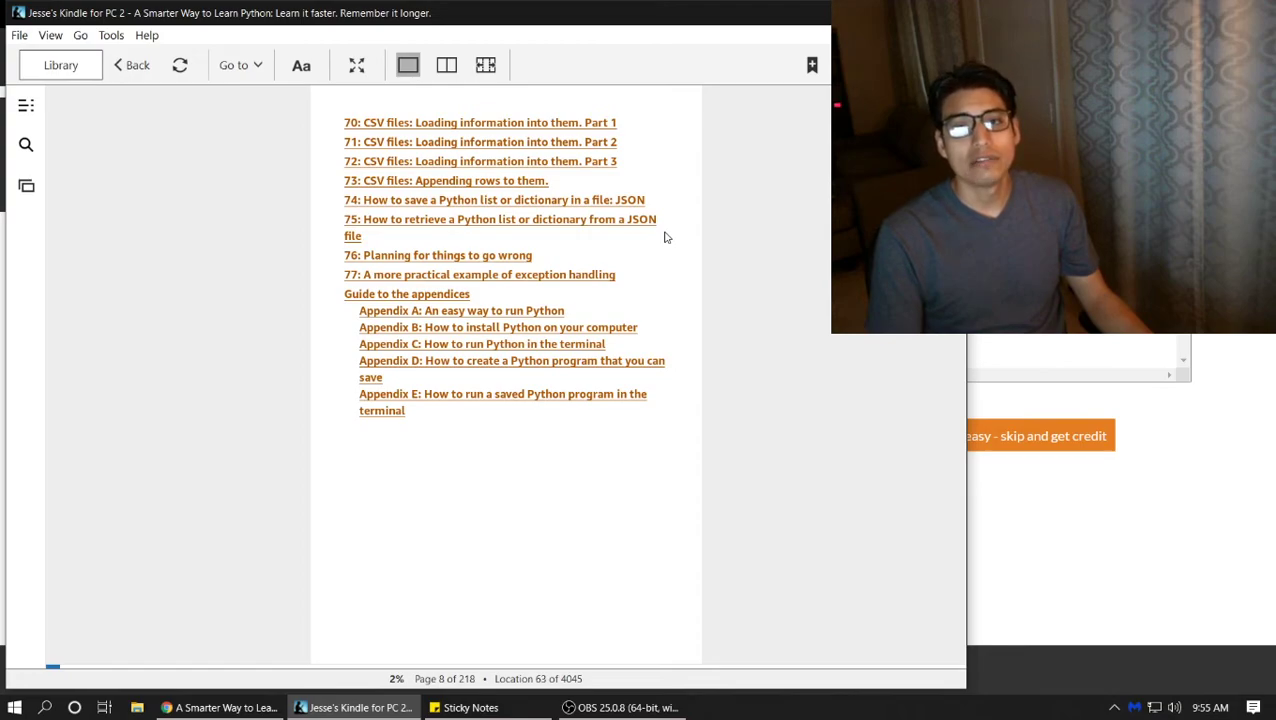
mouse_move(638, 240)
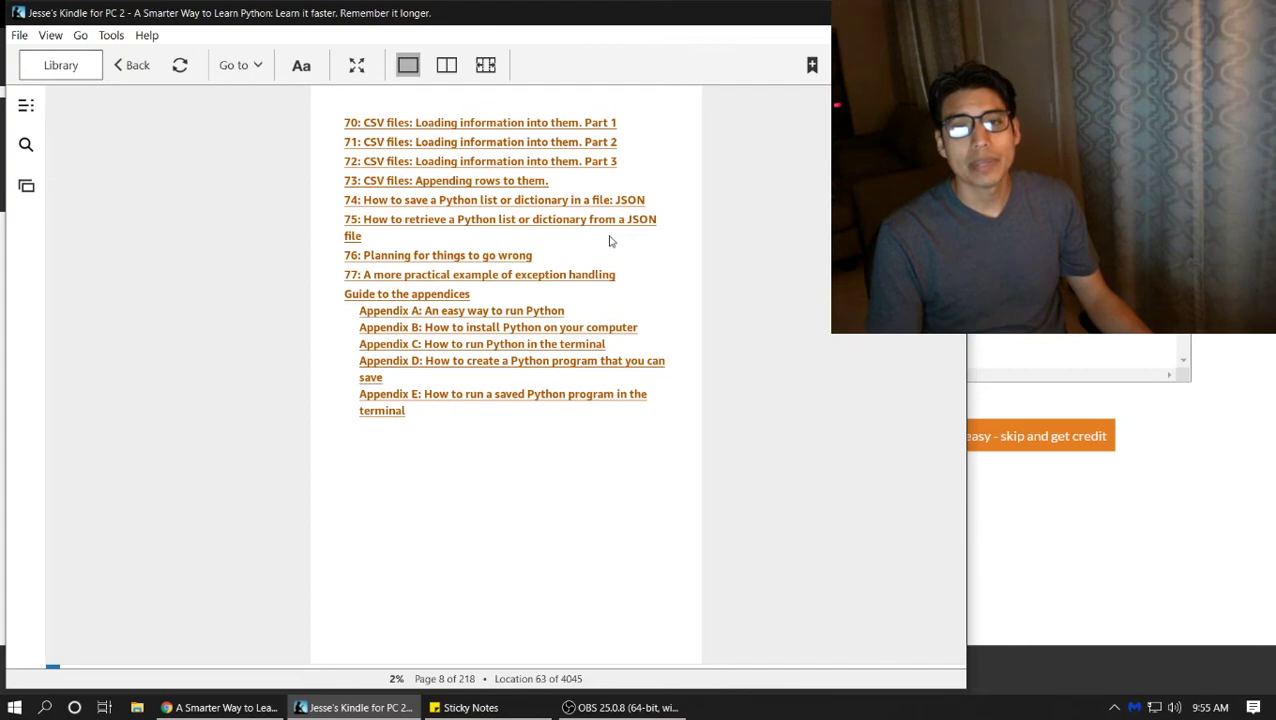
mouse_move(538, 279)
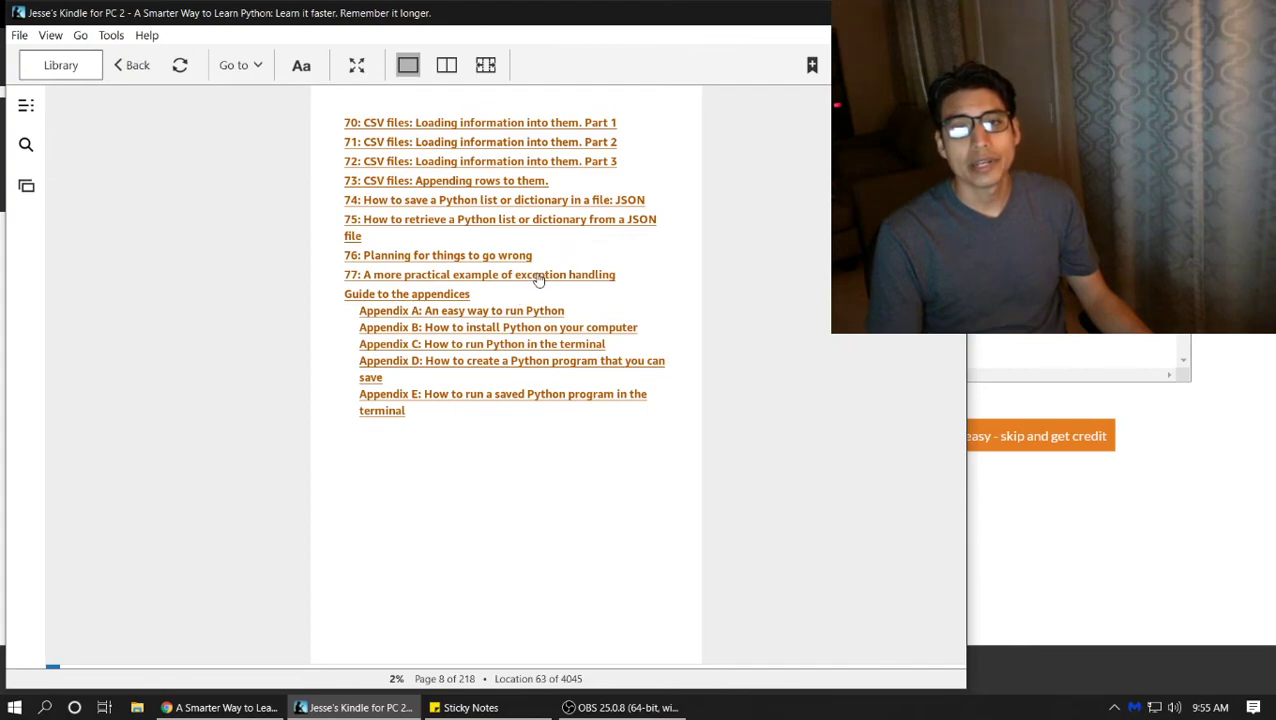